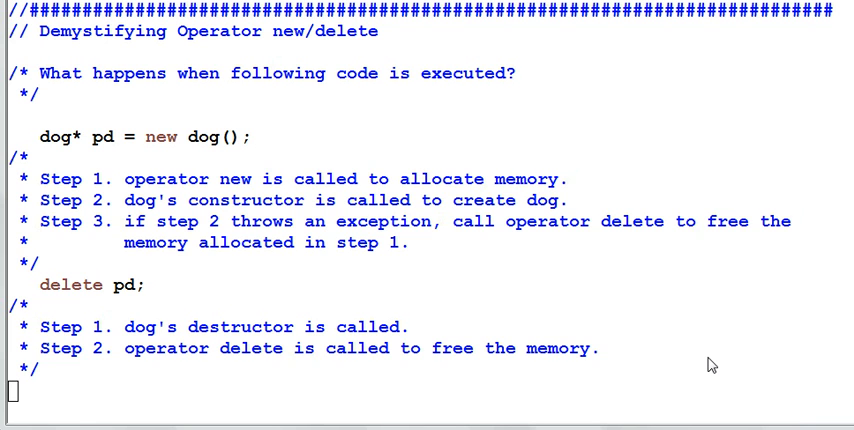
mouse_move(356, 64)
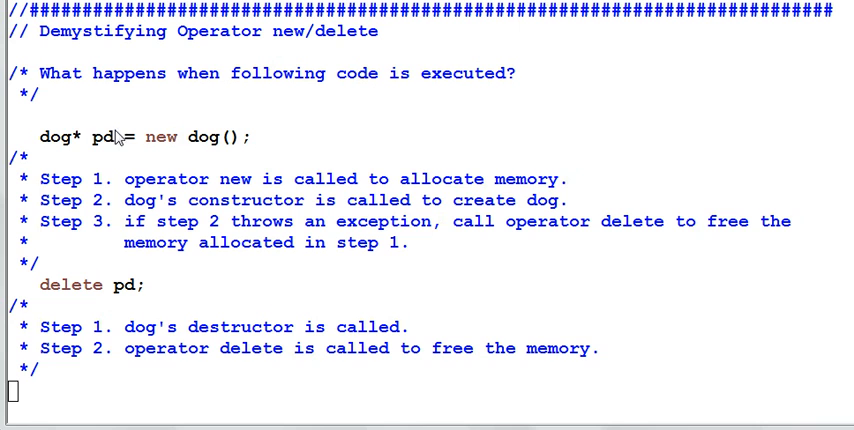
mouse_move(68, 152)
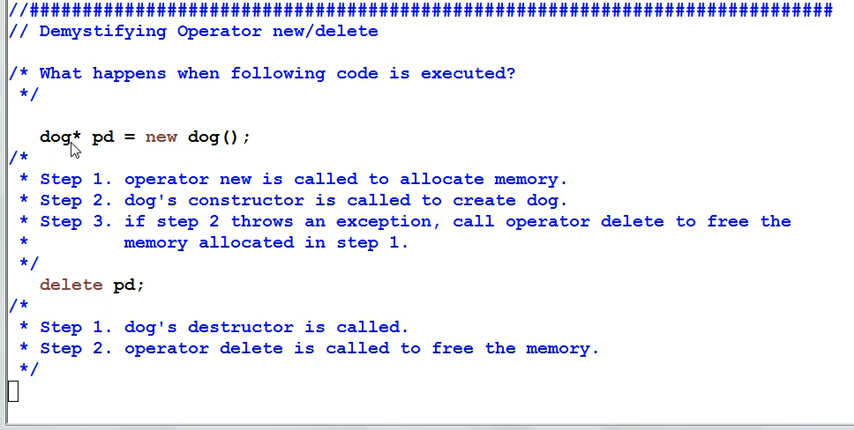
mouse_move(224, 156)
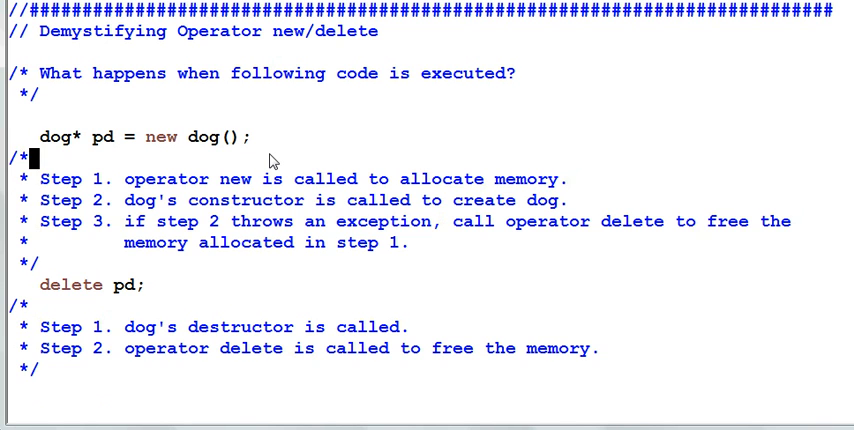
mouse_move(248, 192)
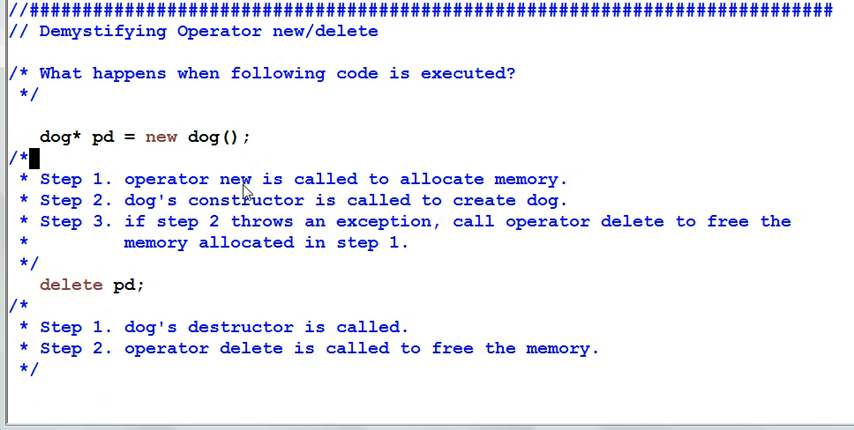
mouse_move(60, 196)
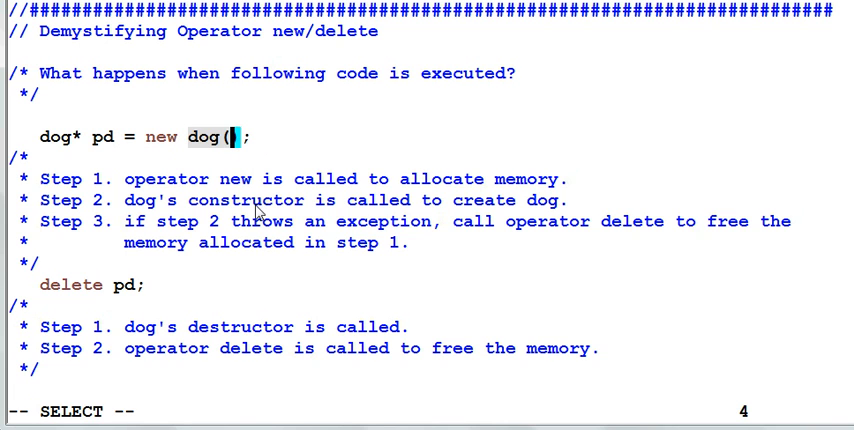
mouse_move(252, 264)
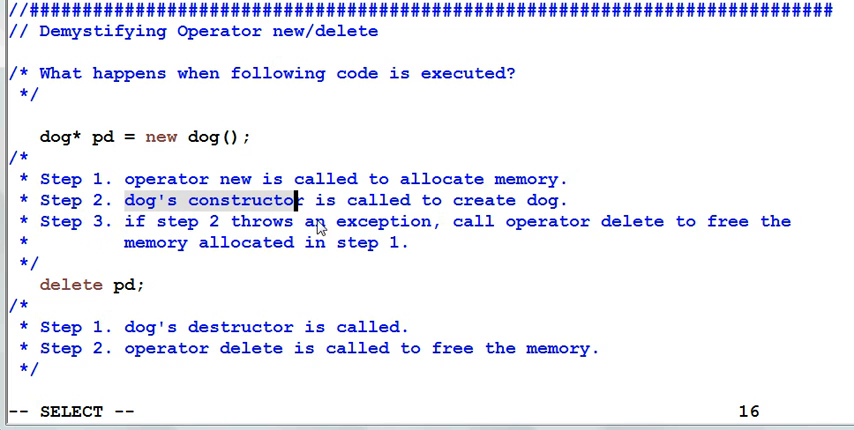
mouse_move(474, 236)
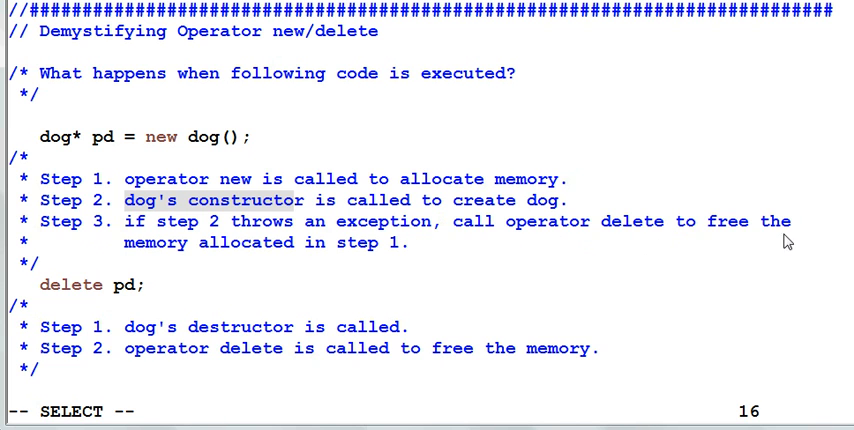
mouse_move(48, 180)
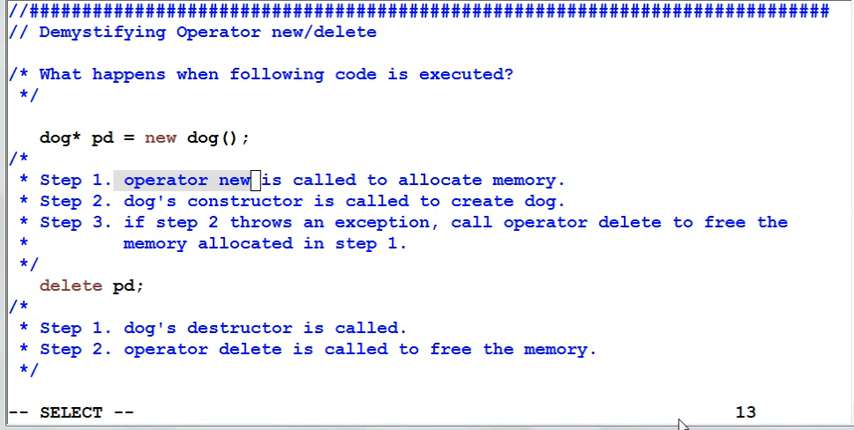
mouse_move(148, 196)
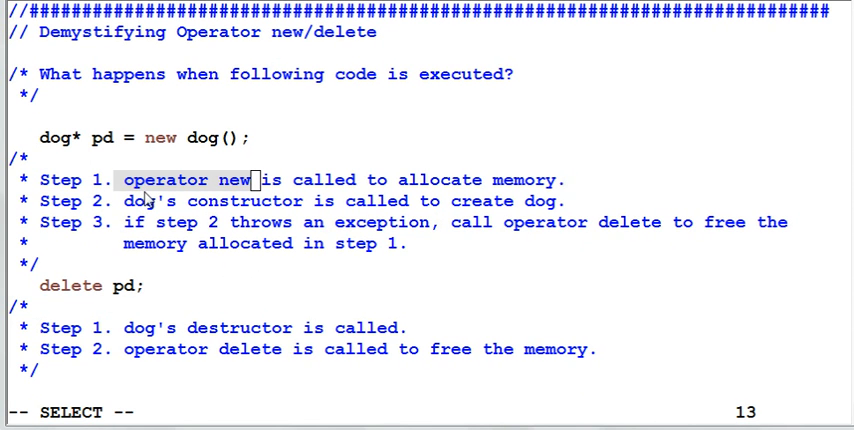
mouse_move(208, 202)
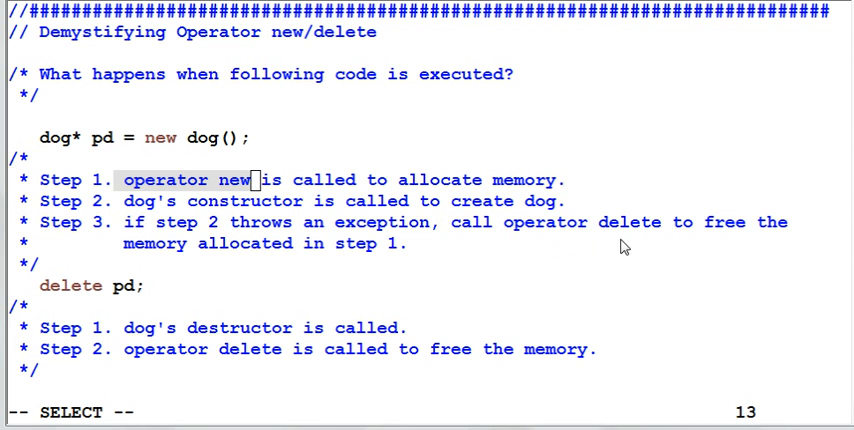
mouse_move(650, 240)
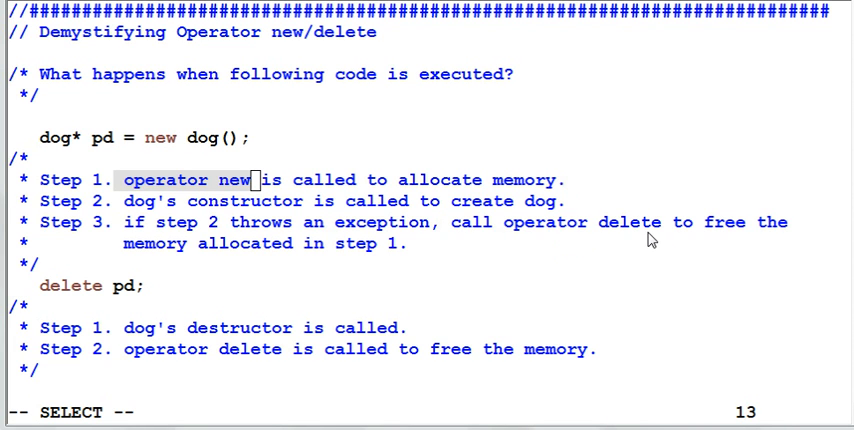
mouse_move(428, 246)
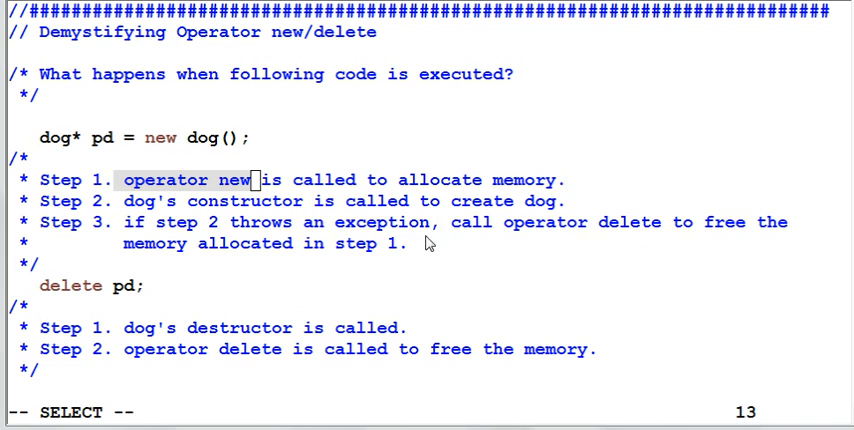
mouse_move(490, 188)
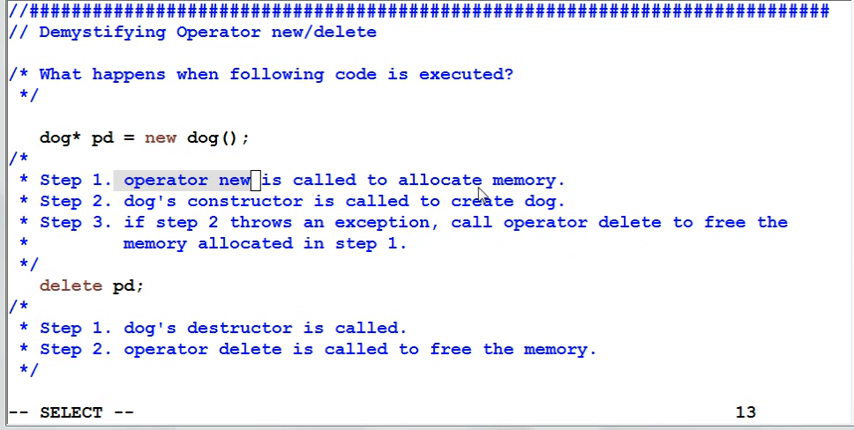
mouse_move(368, 252)
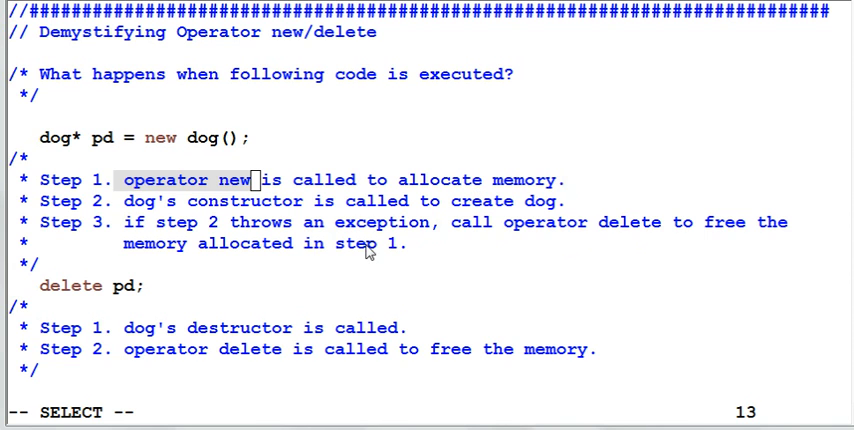
mouse_move(362, 262)
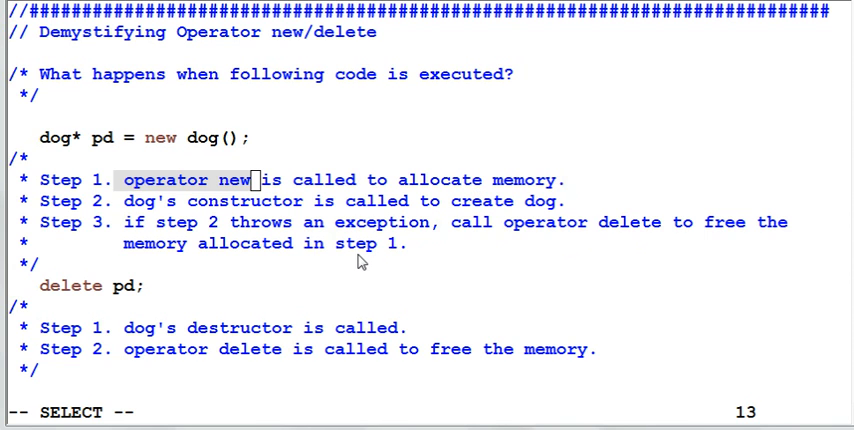
mouse_move(260, 244)
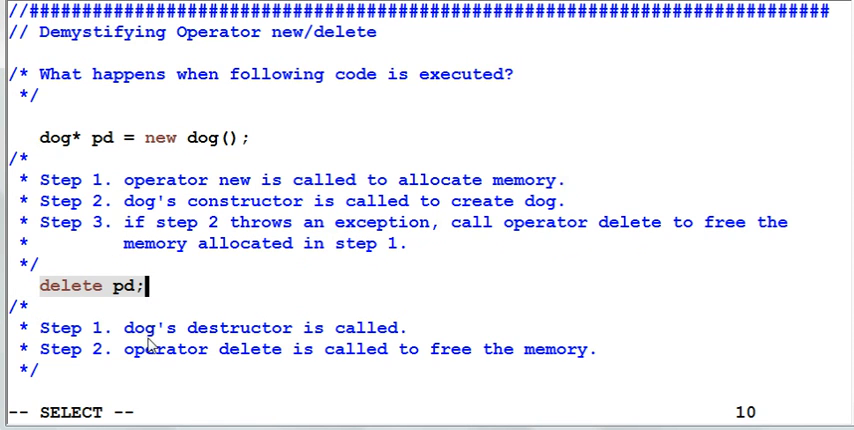
mouse_move(374, 348)
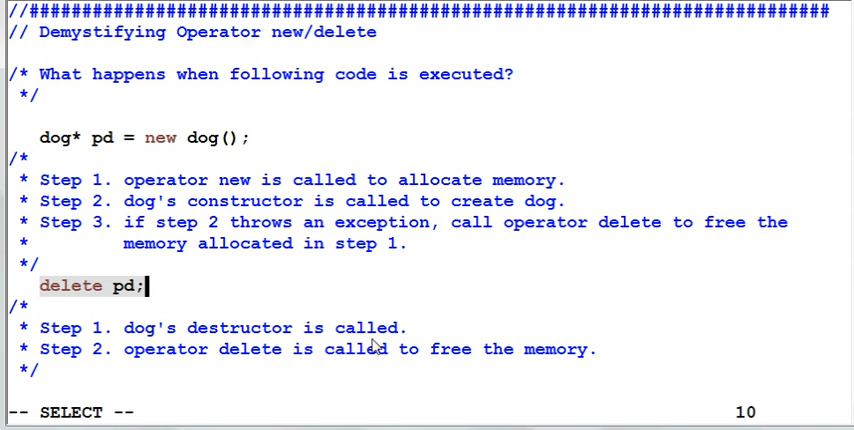
mouse_move(84, 350)
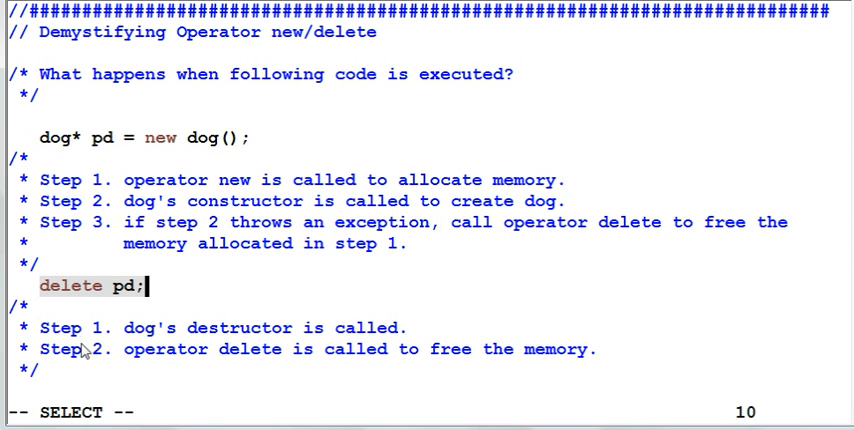
mouse_move(326, 372)
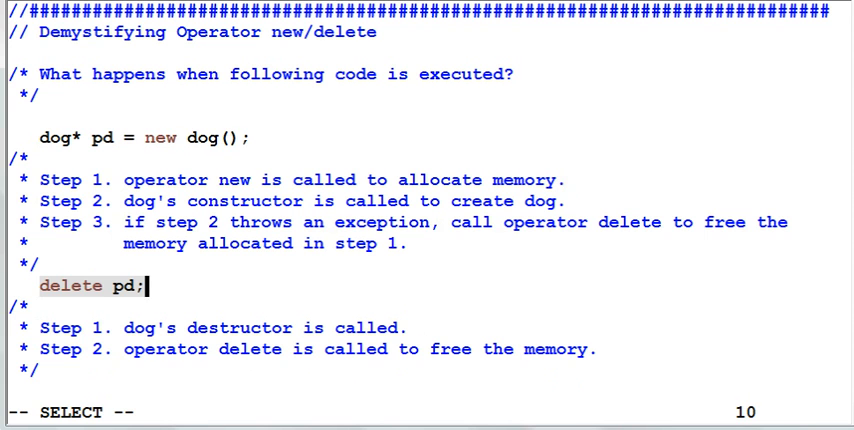
- Scroll to the Member Operator new block with class dog, yellowdog and main
scroll(down, 3)
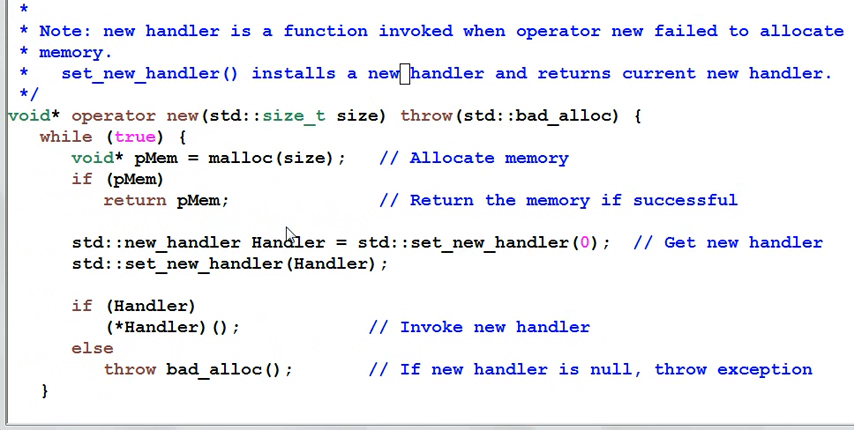
mouse_move(400, 336)
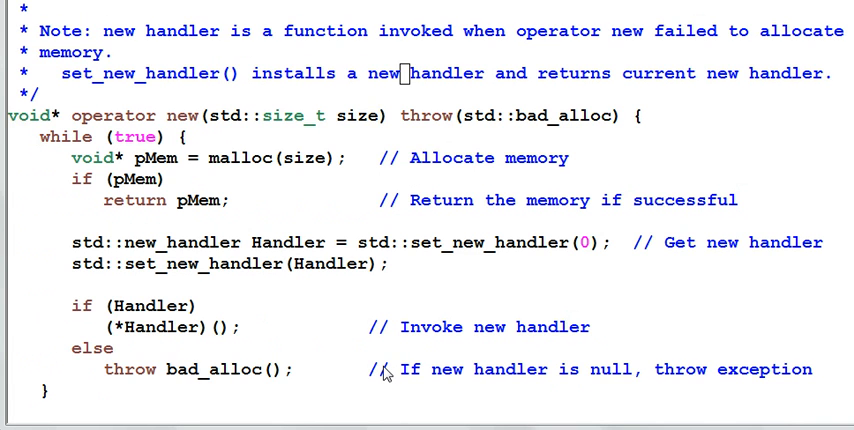
mouse_move(324, 348)
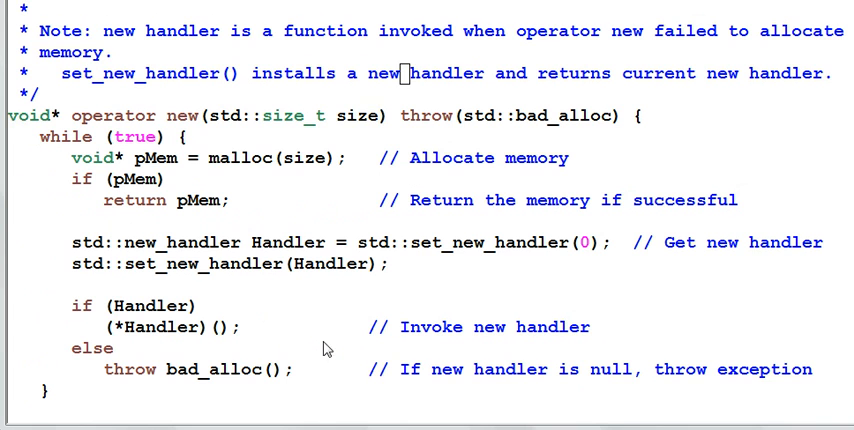
mouse_move(116, 48)
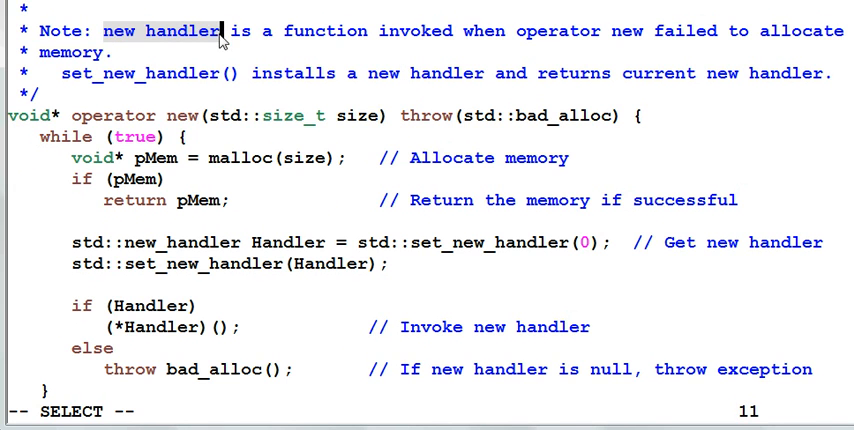
mouse_move(192, 62)
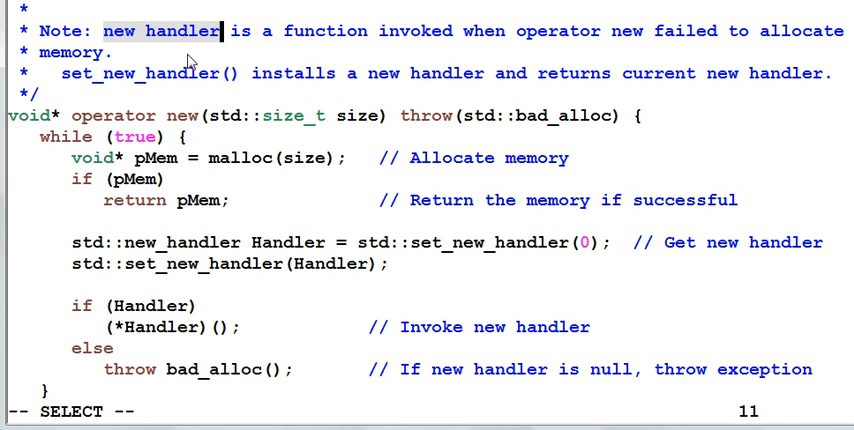
mouse_move(558, 64)
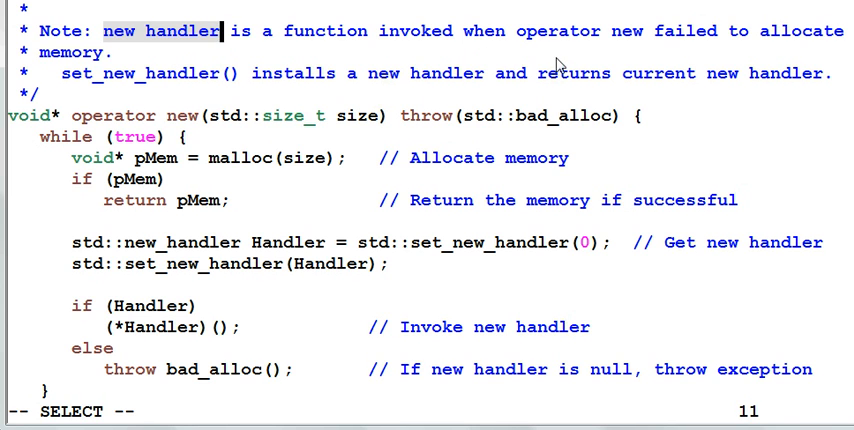
mouse_move(820, 50)
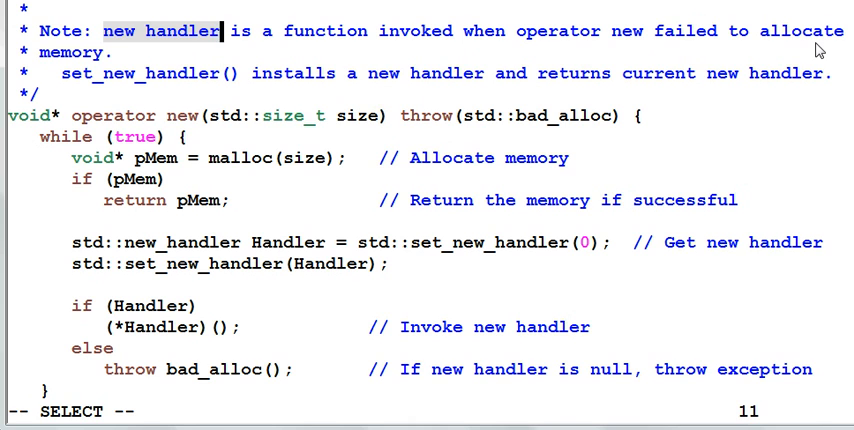
mouse_move(262, 32)
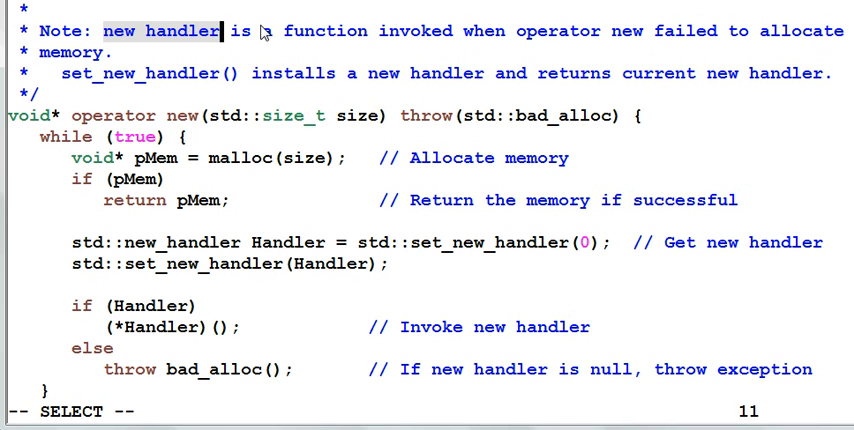
mouse_move(160, 50)
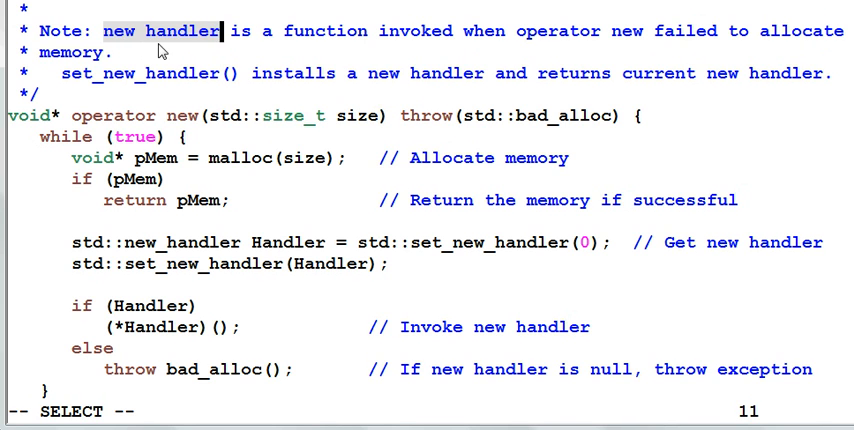
mouse_move(170, 52)
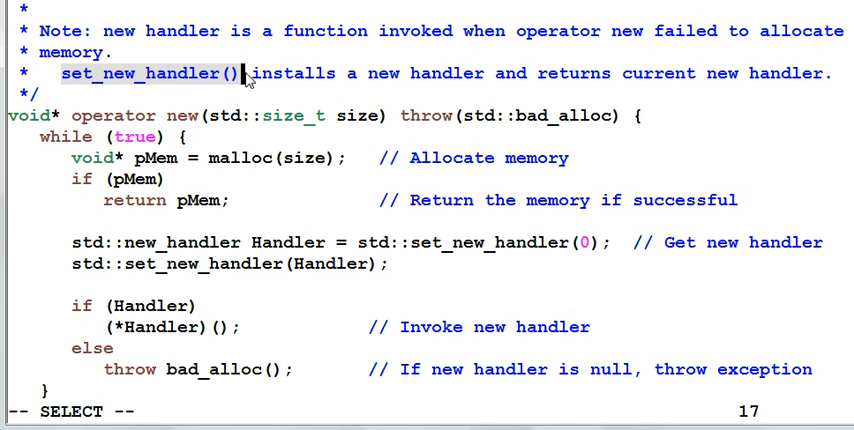
mouse_move(72, 84)
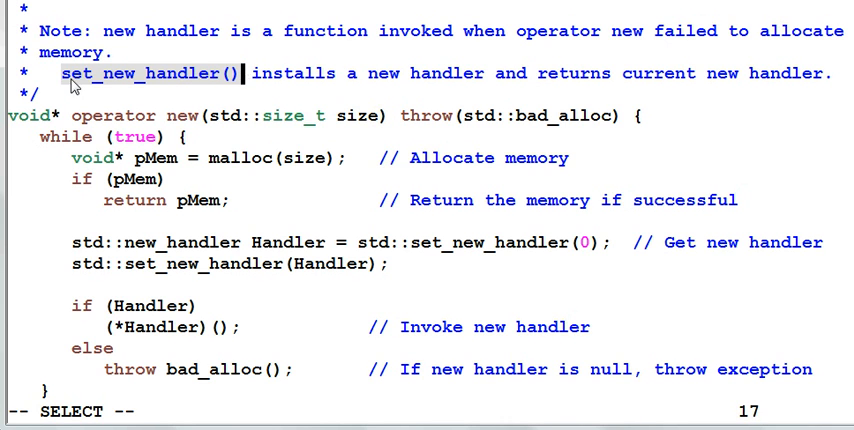
mouse_move(204, 90)
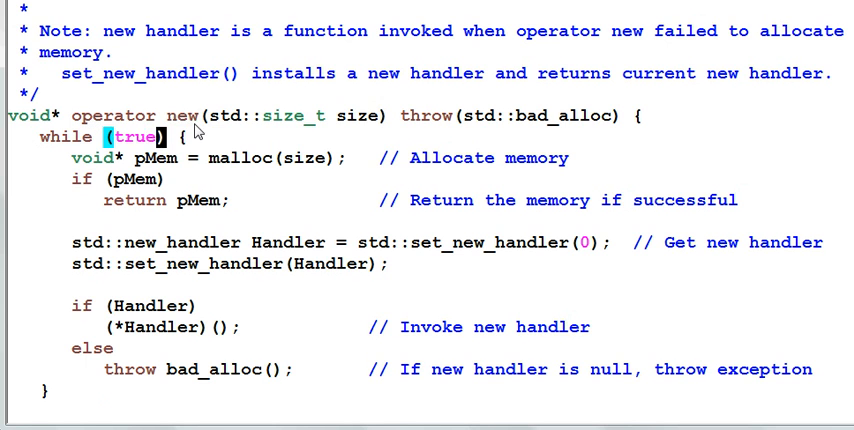
mouse_move(368, 128)
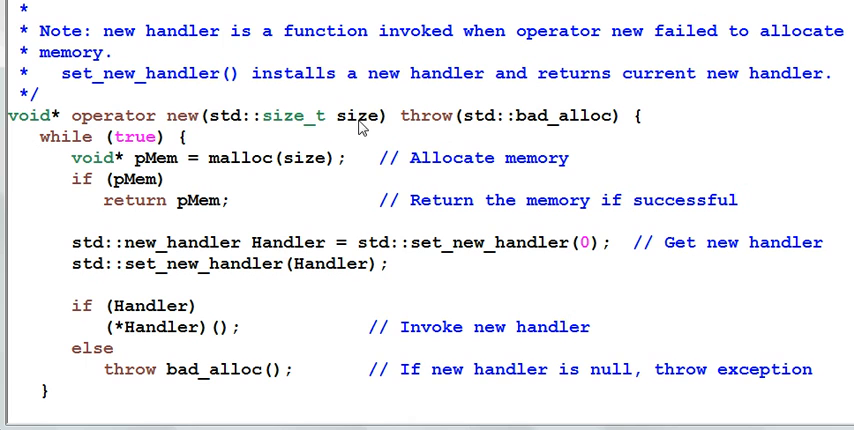
mouse_move(436, 130)
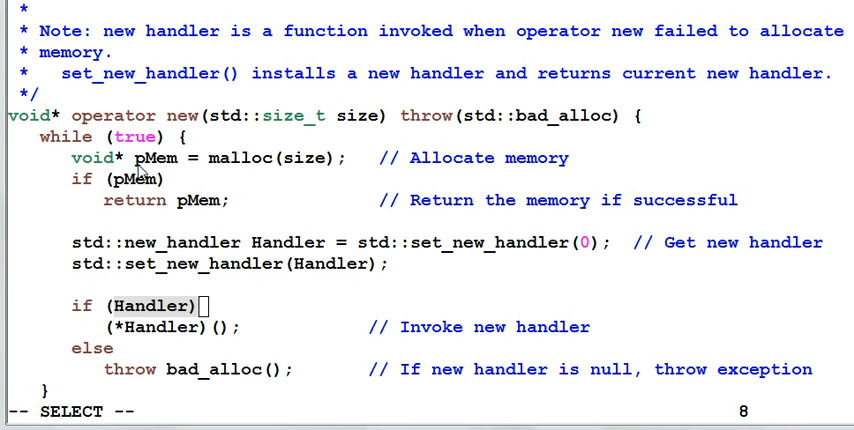
mouse_move(250, 170)
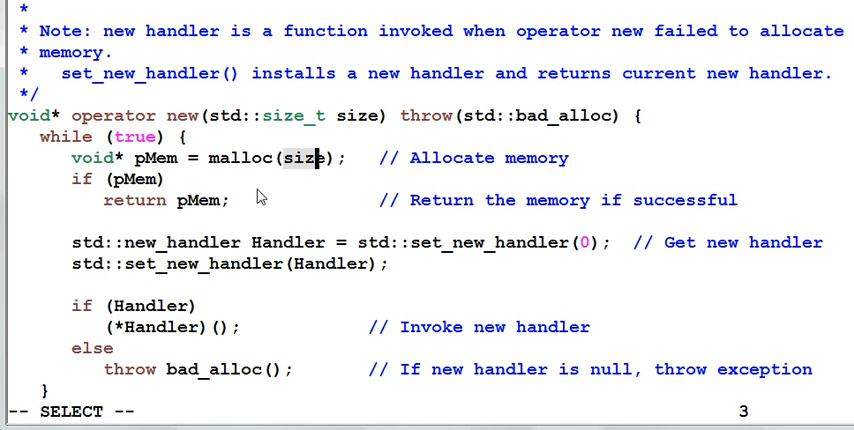
mouse_move(140, 196)
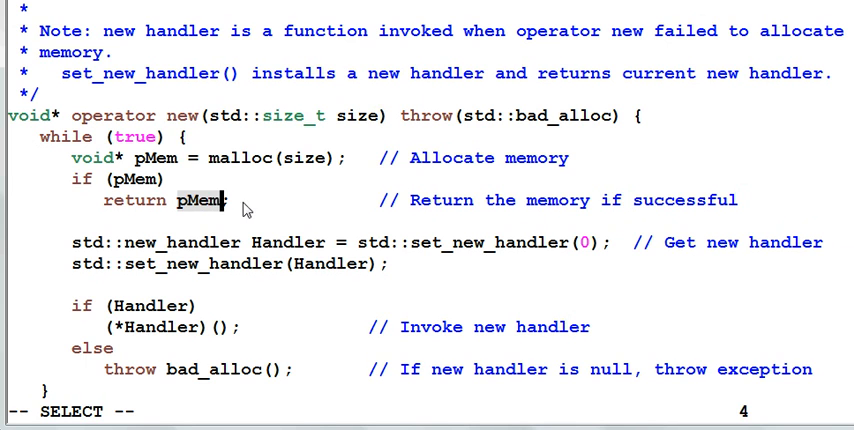
mouse_move(220, 268)
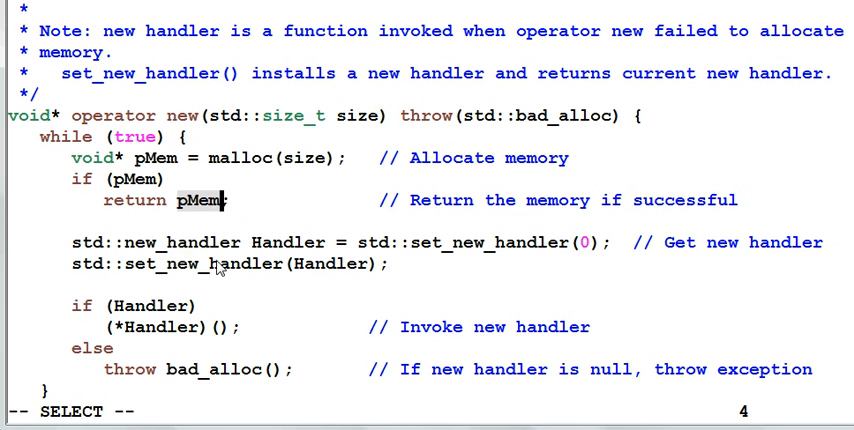
mouse_move(130, 256)
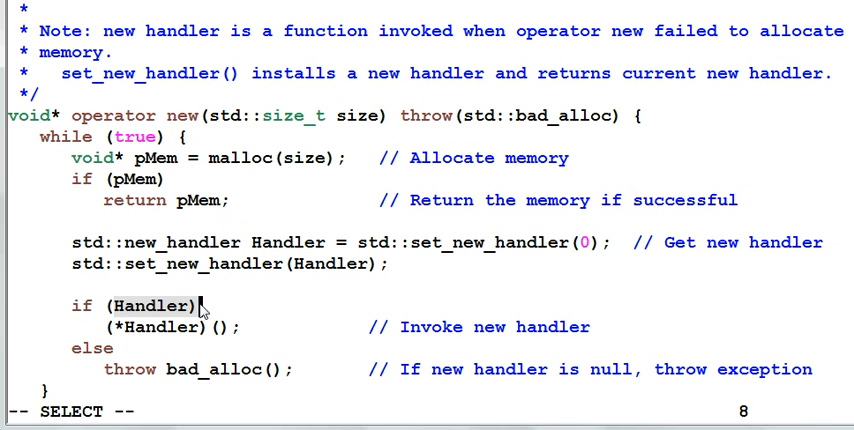
mouse_move(156, 340)
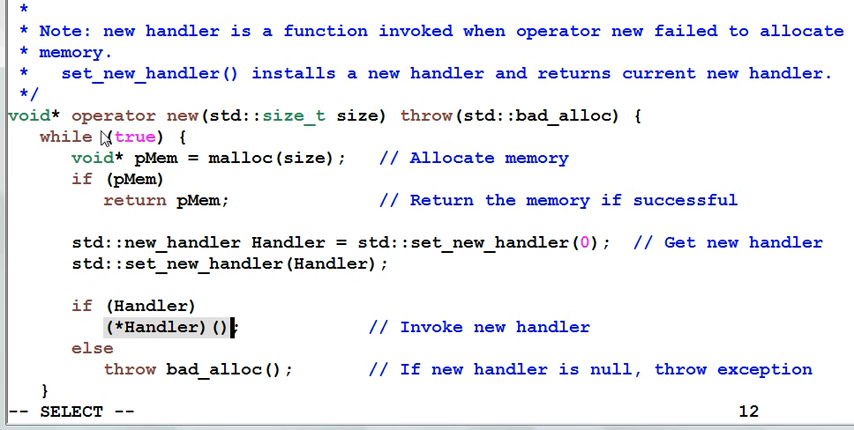
mouse_move(284, 176)
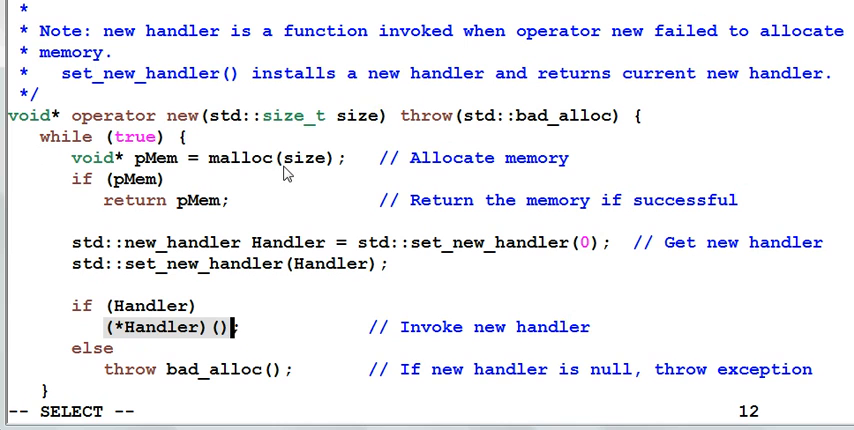
mouse_move(144, 344)
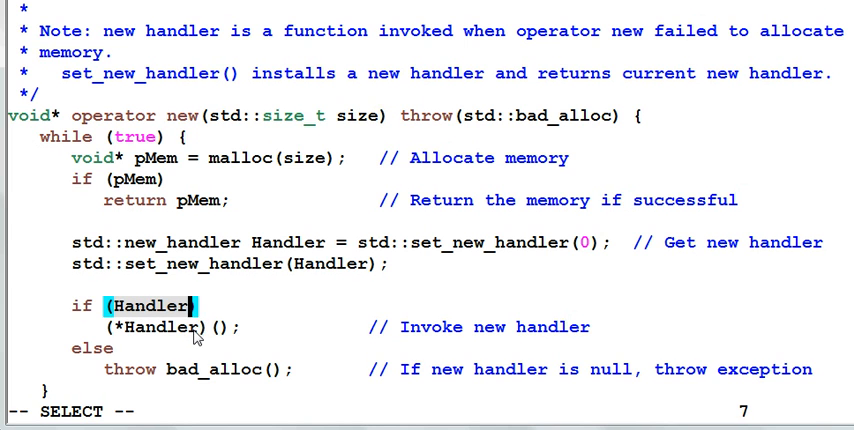
mouse_move(210, 332)
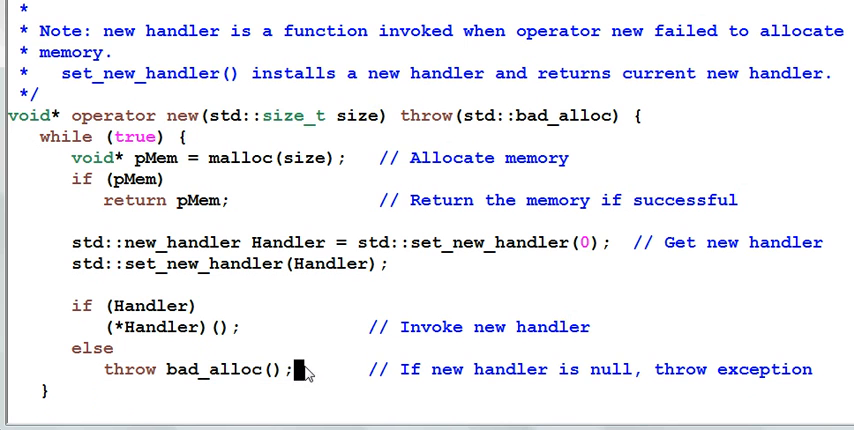
scroll(down, 3)
text(})
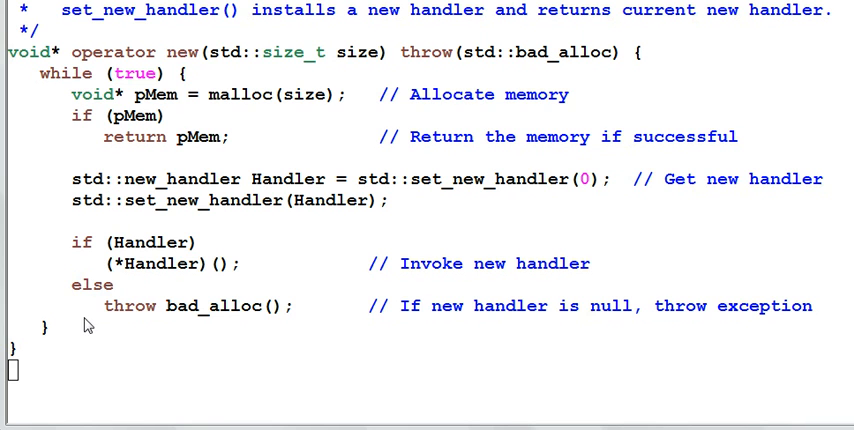
mouse_move(88, 332)
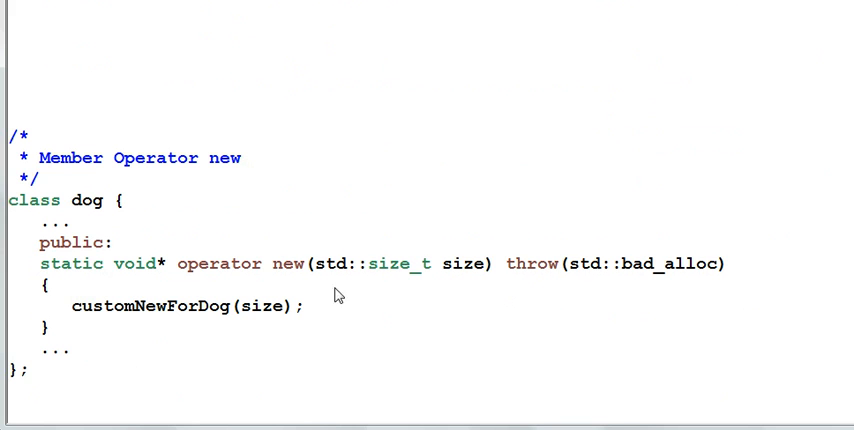
mouse_move(170, 216)
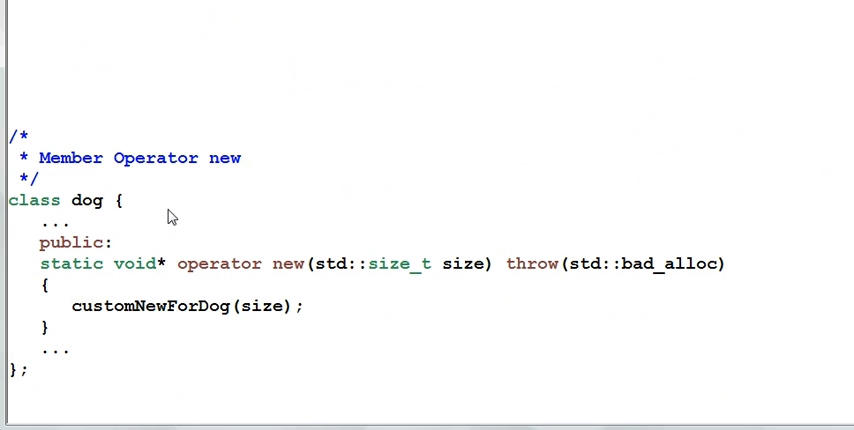
mouse_move(100, 230)
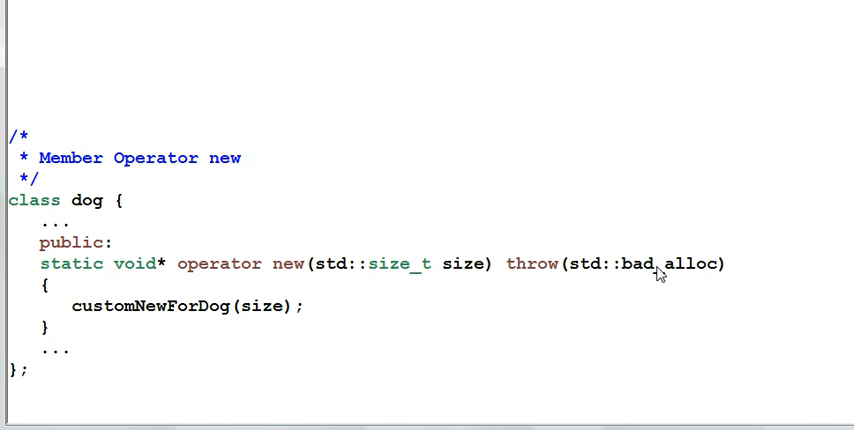
mouse_move(724, 278)
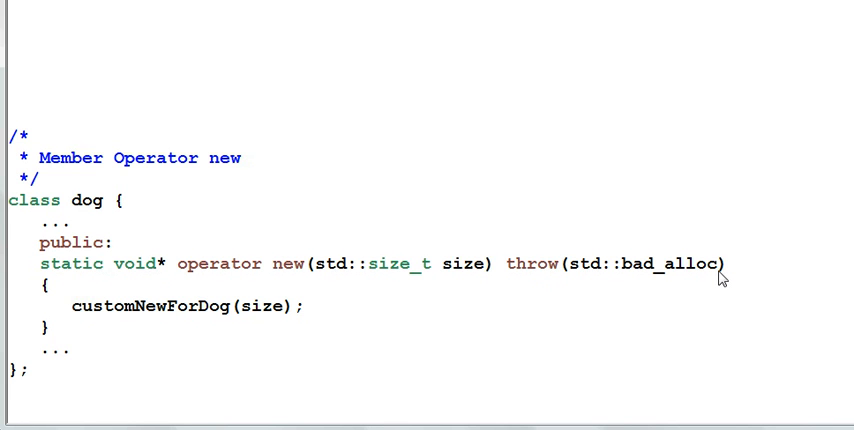
mouse_move(86, 320)
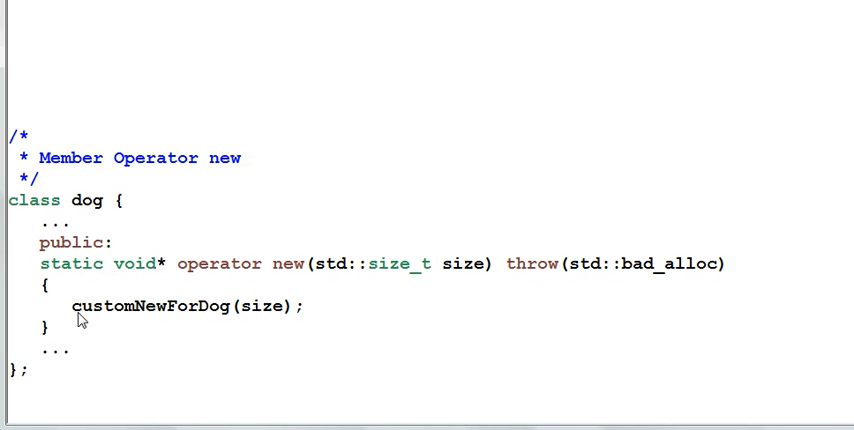
mouse_move(224, 312)
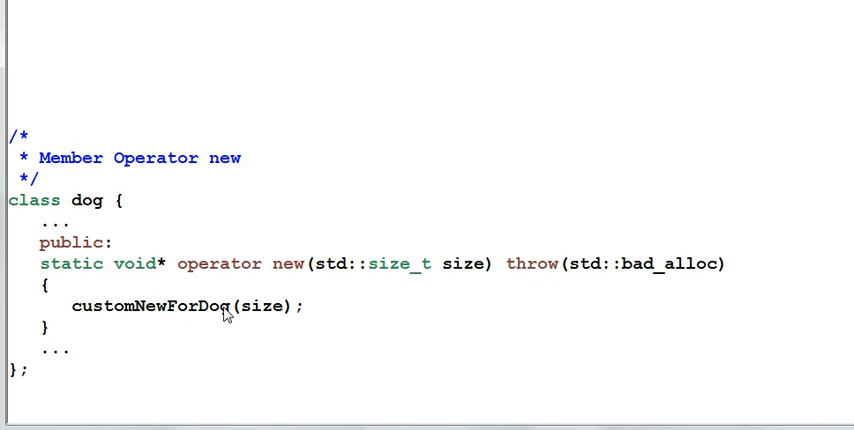
mouse_move(256, 316)
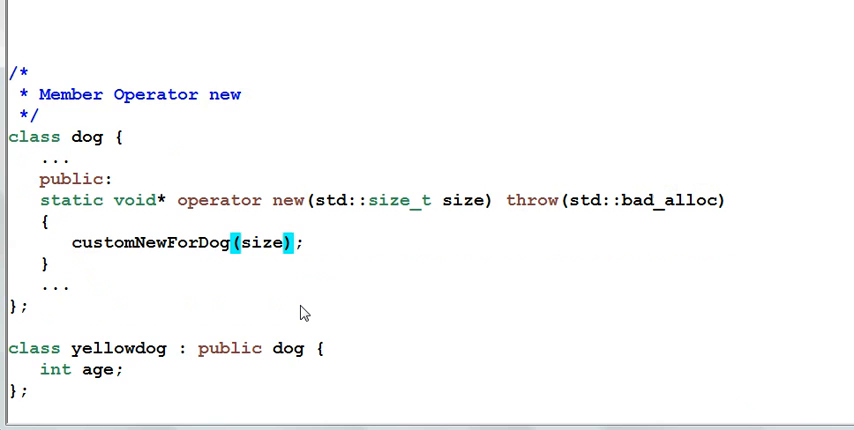
scroll(down, 3)
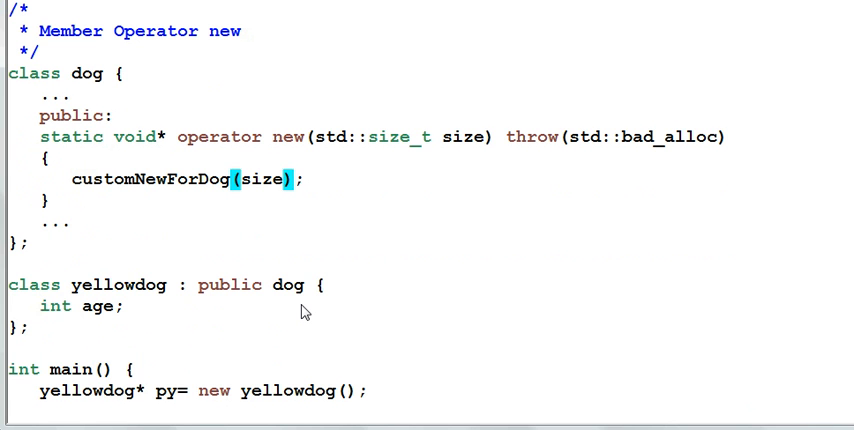
mouse_move(212, 320)
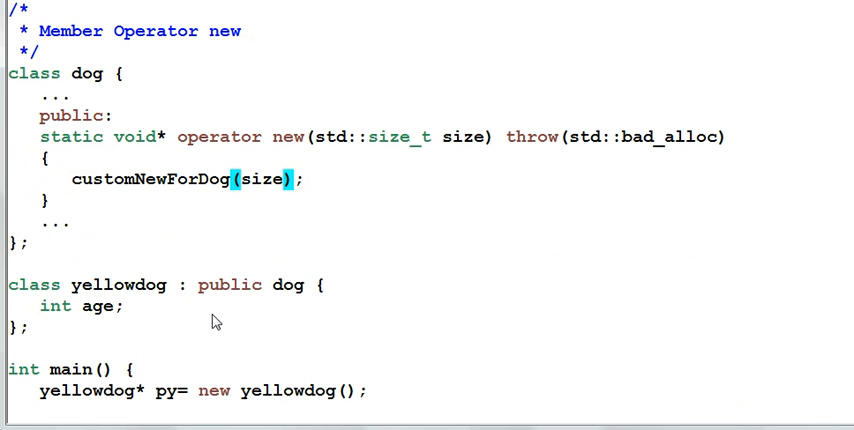
mouse_move(288, 328)
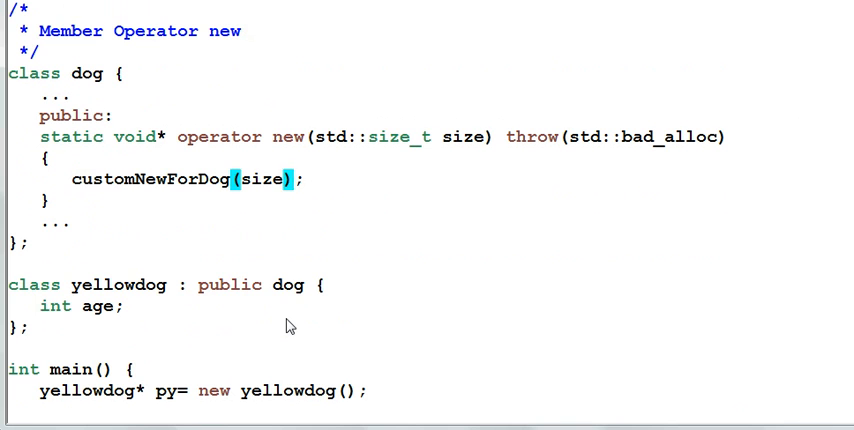
mouse_move(124, 408)
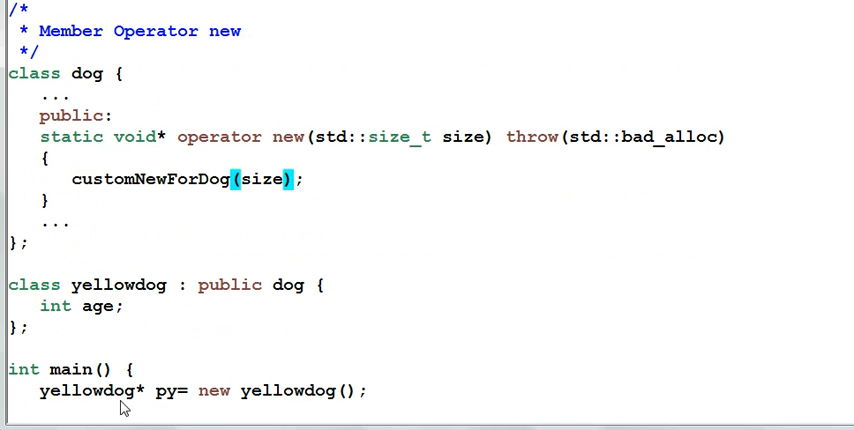
mouse_move(364, 406)
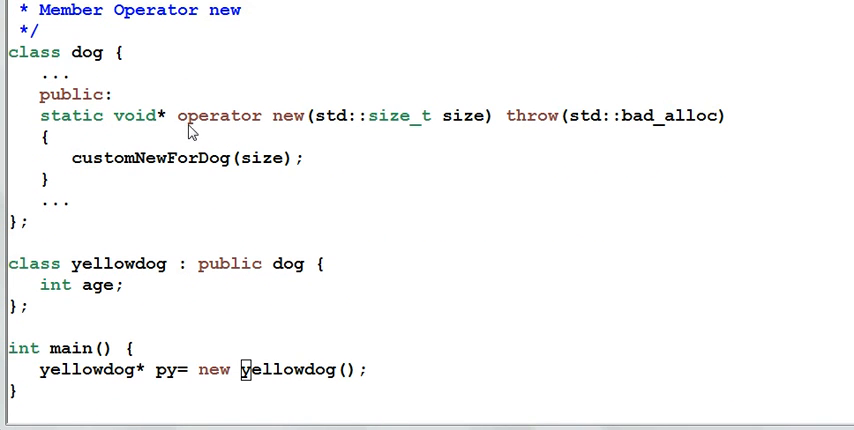
mouse_move(308, 132)
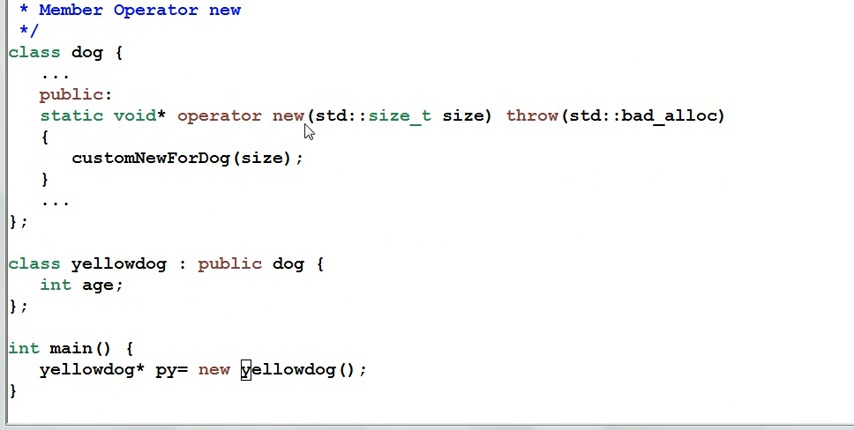
mouse_move(204, 230)
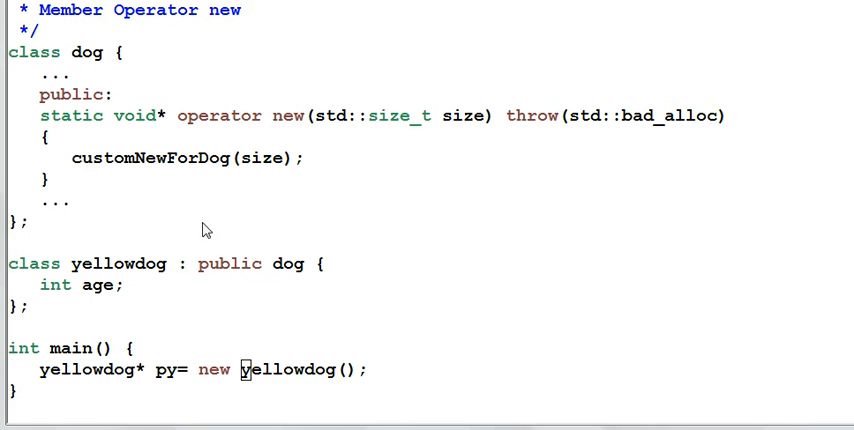
mouse_move(288, 358)
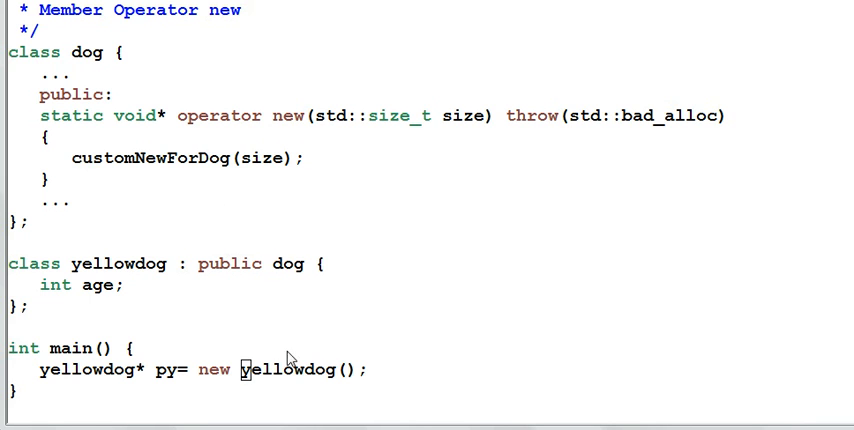
mouse_move(90, 384)
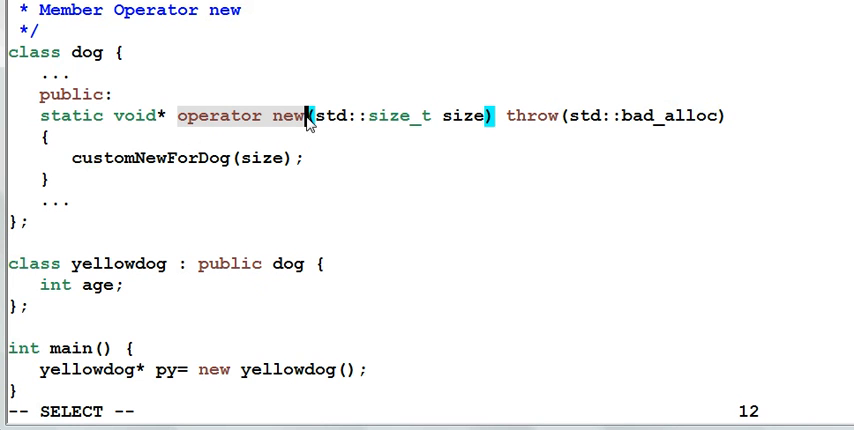
mouse_move(344, 176)
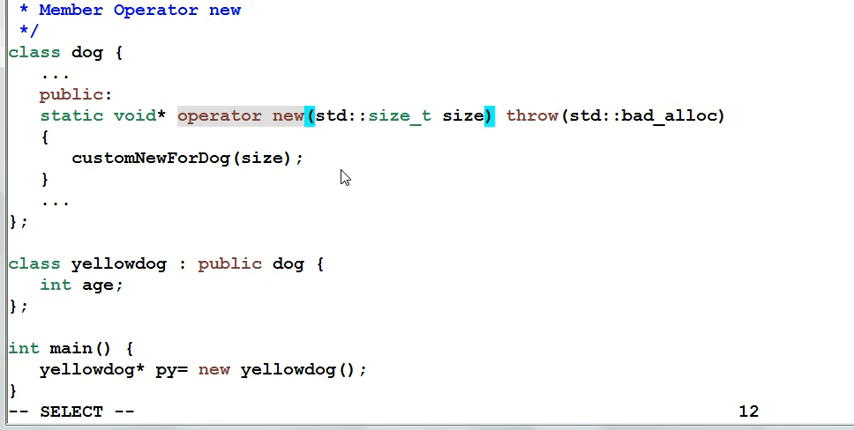
mouse_move(84, 182)
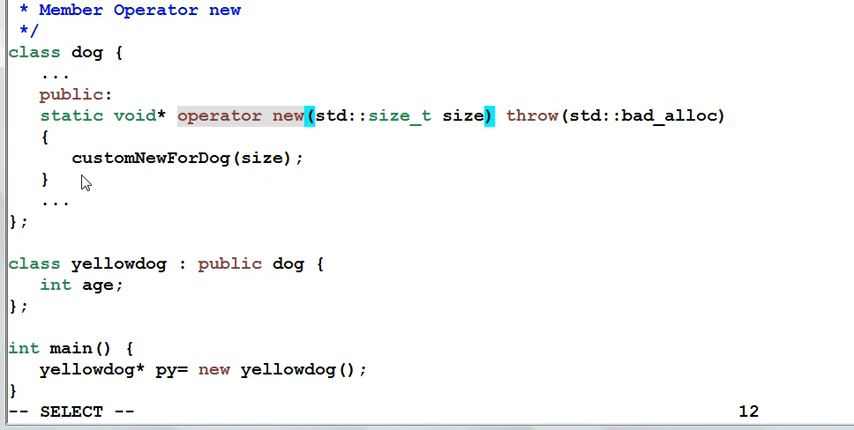
mouse_move(234, 176)
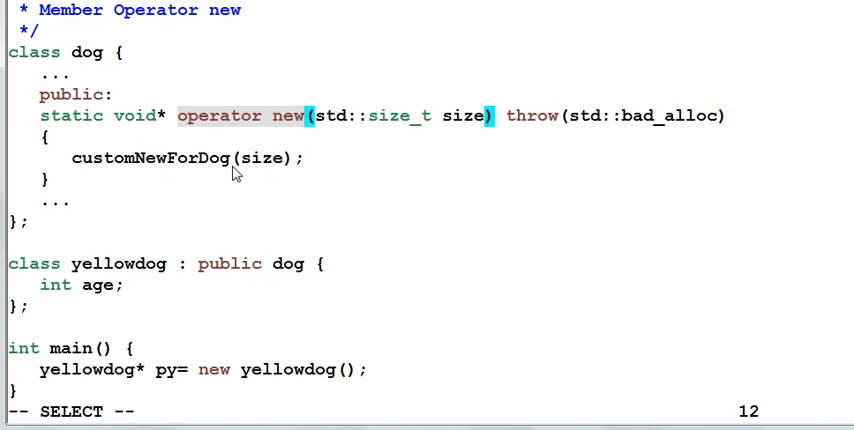
mouse_move(70, 392)
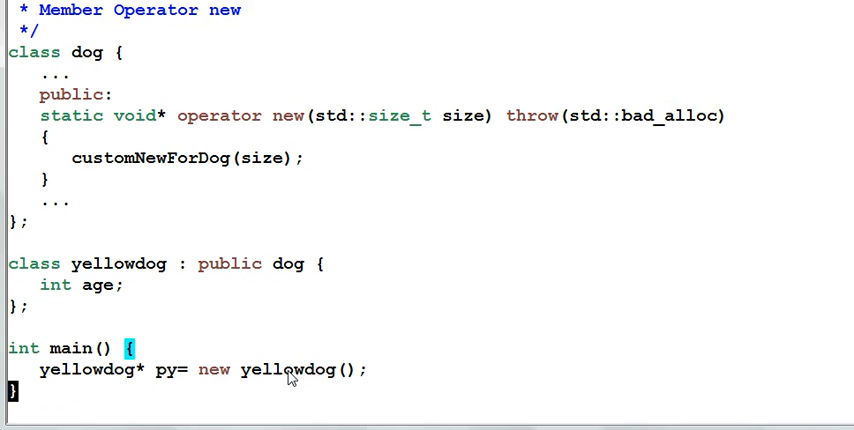
mouse_move(320, 168)
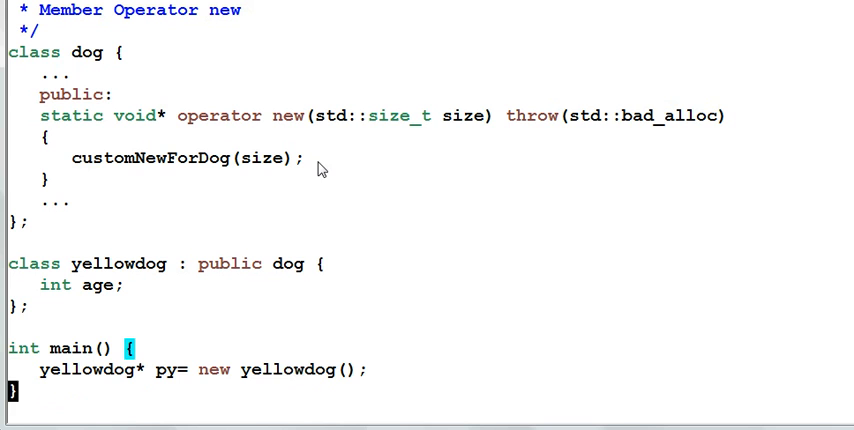
mouse_move(208, 380)
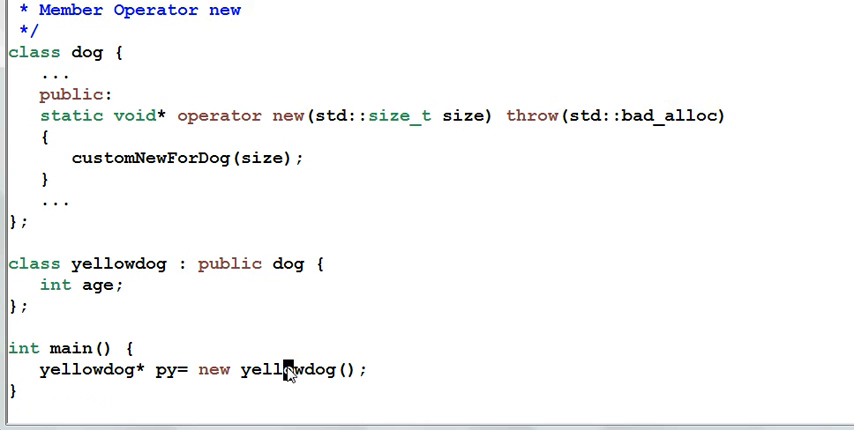
mouse_move(456, 144)
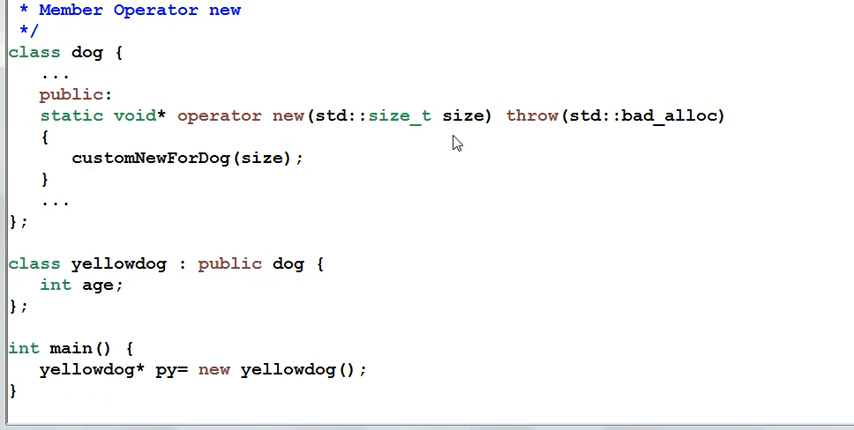
mouse_move(178, 180)
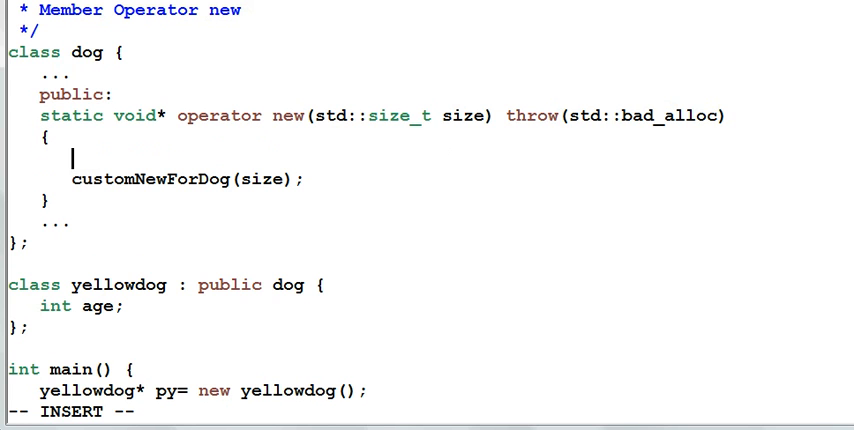
- Guard customNewForDog(size) with 'if (size == sizeof(dog))'
text(if (size)
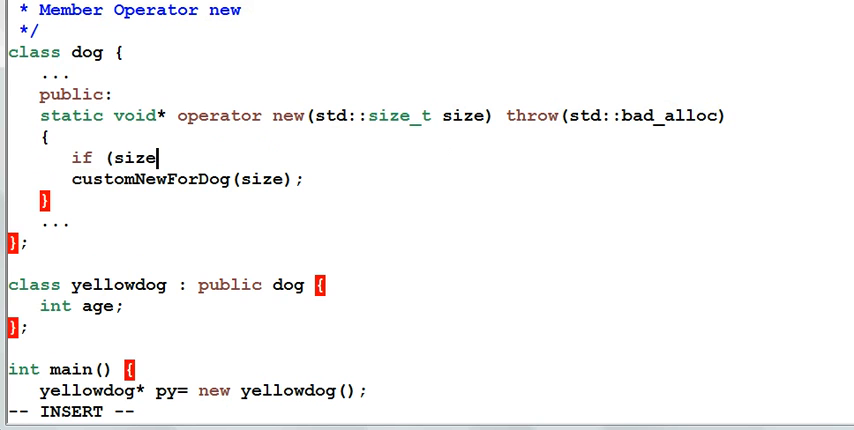
text(== sizeof(dog)
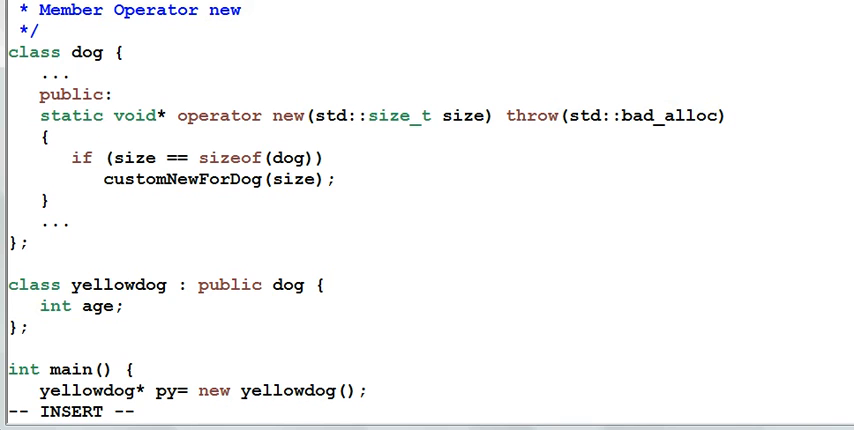
key(Return)
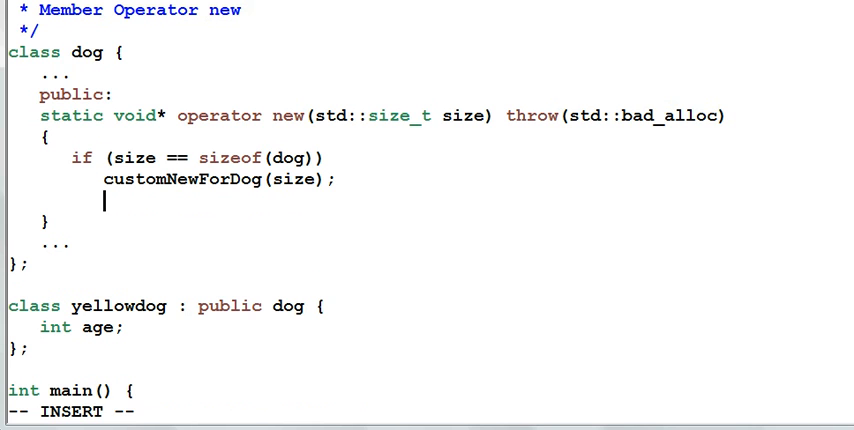
- Add the 'else ::operator new(size);' fallback branch
text(else)
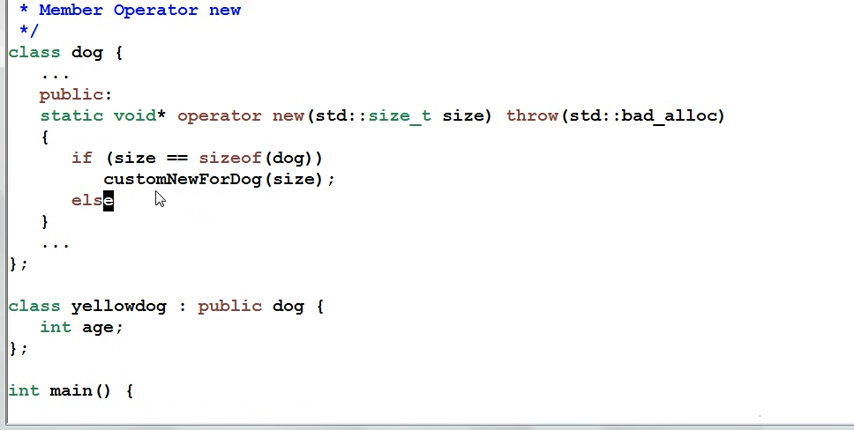
text(o)
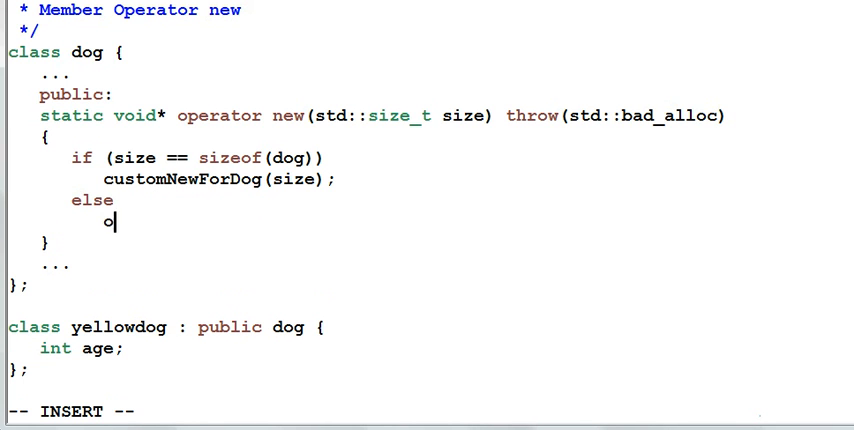
text(::oper)
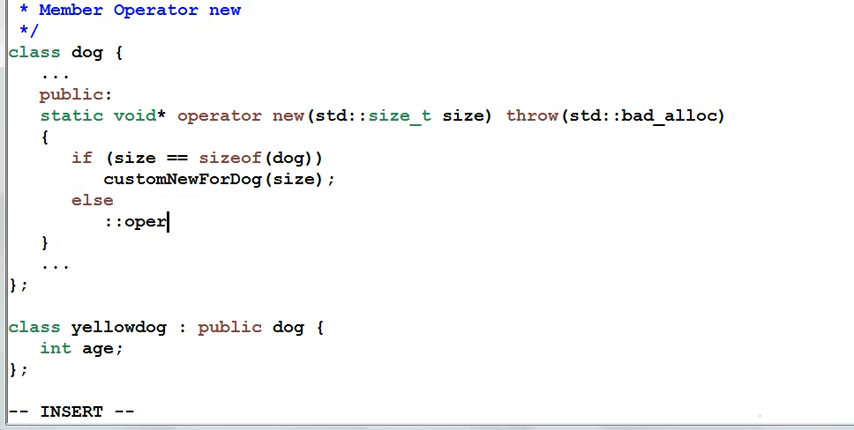
text(ator)
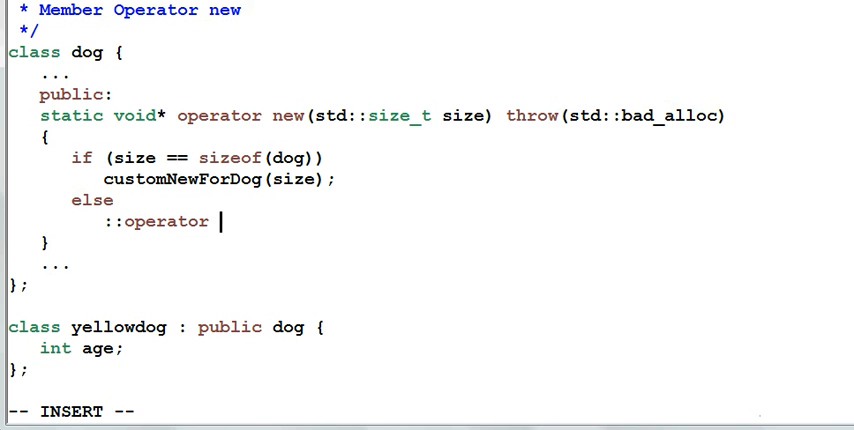
text(new(size)
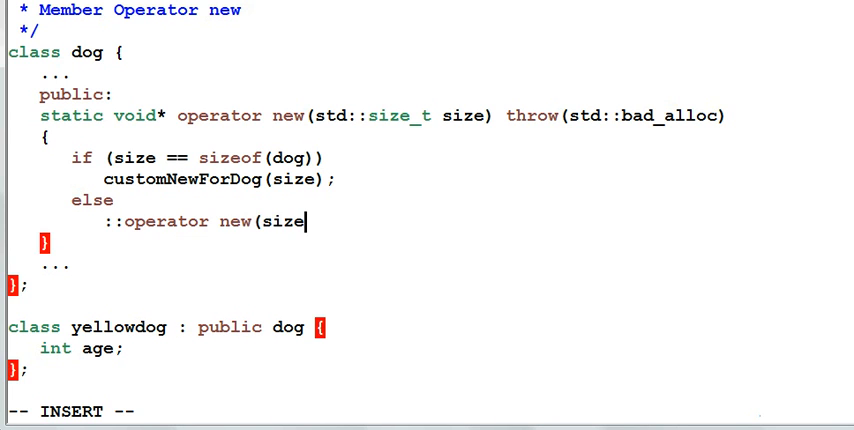
text();)
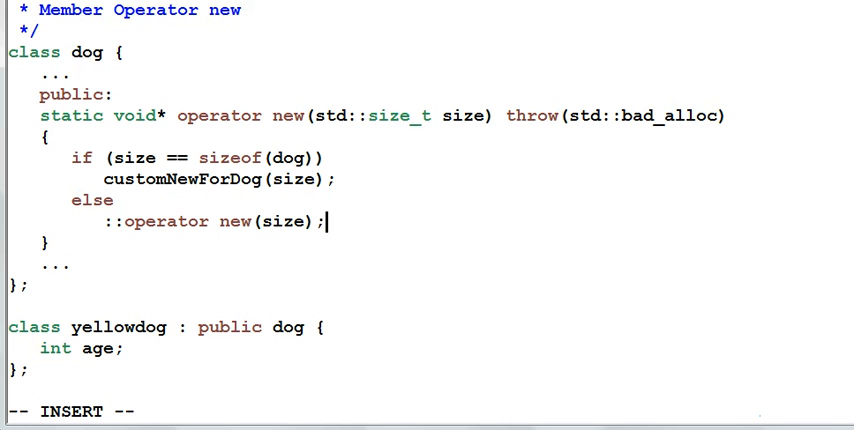
mouse_move(436, 224)
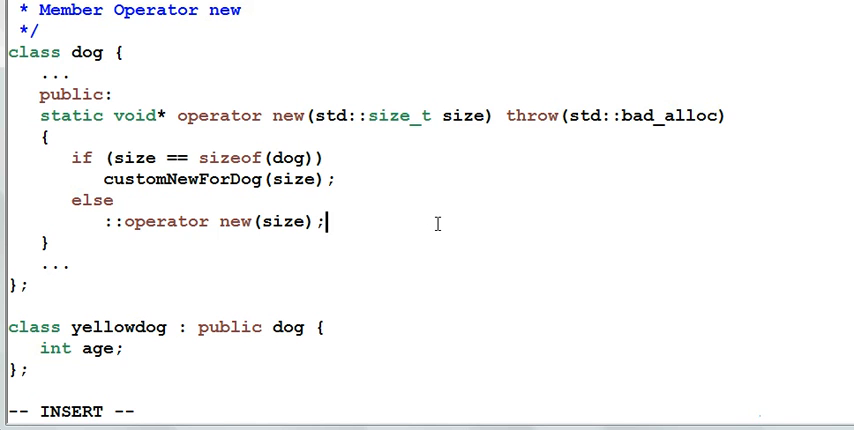
- Leave insert mode and scroll to the operator delete example for dog and yellowdog
key(Escape)
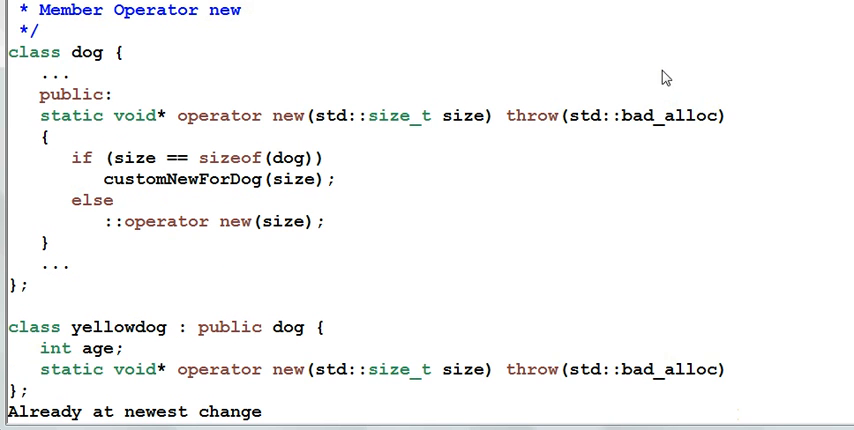
scroll(down, 3)
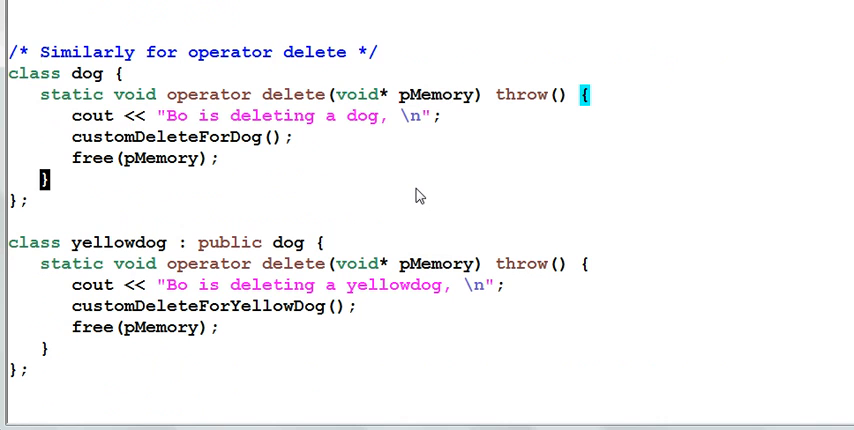
mouse_move(398, 164)
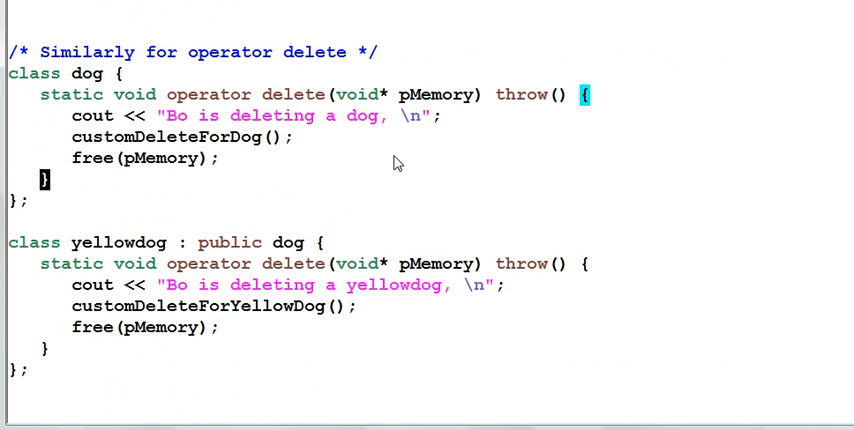
mouse_move(412, 104)
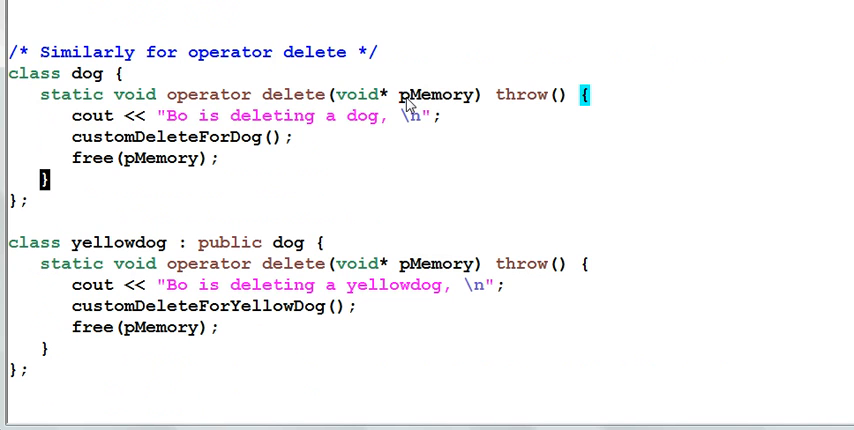
mouse_move(492, 104)
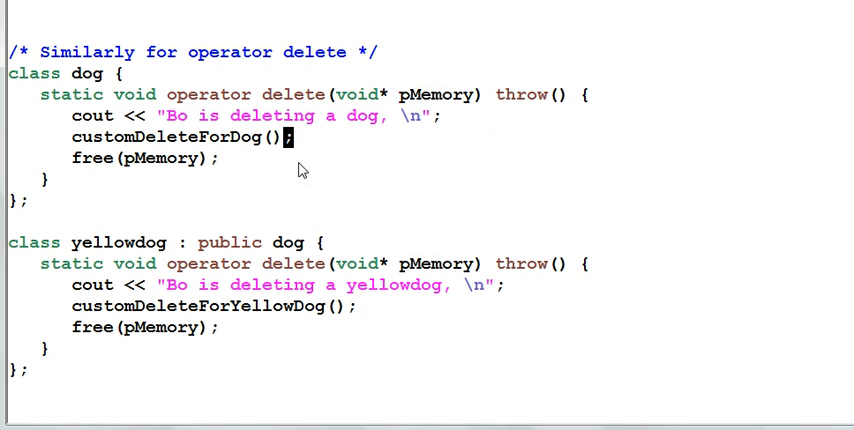
mouse_move(98, 118)
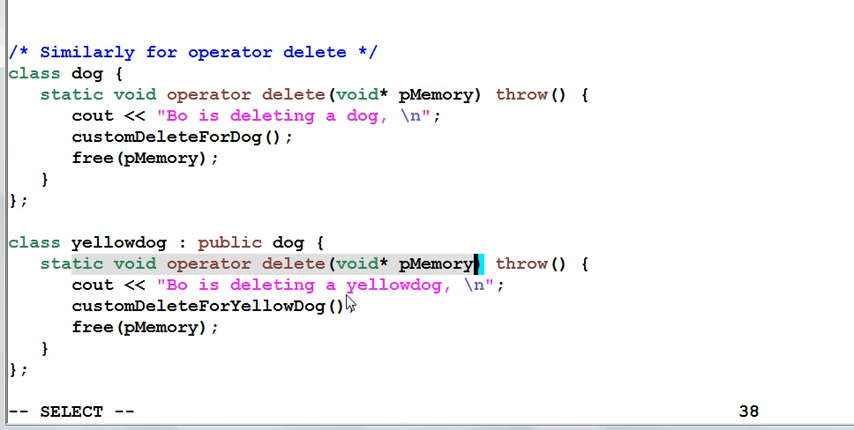
mouse_move(288, 328)
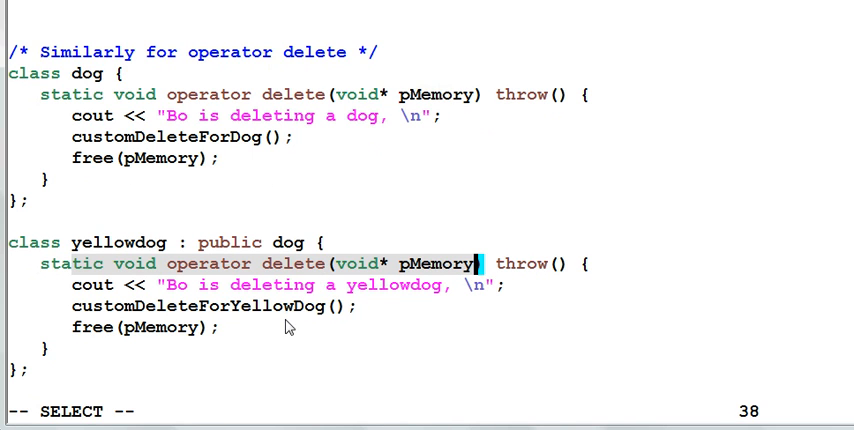
mouse_move(268, 336)
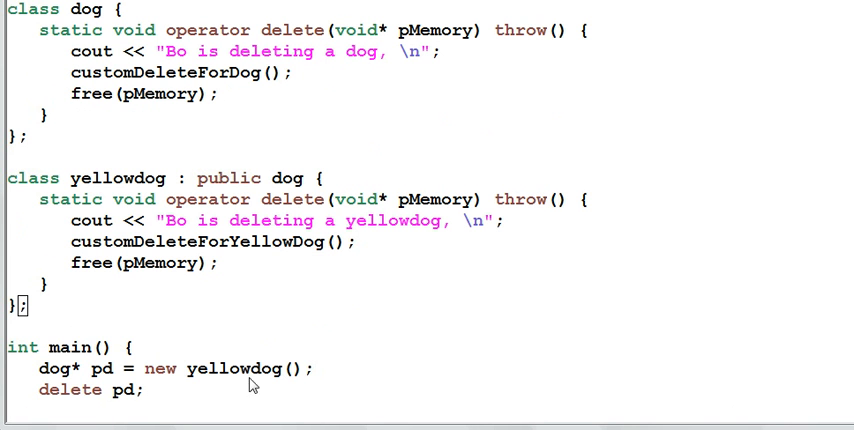
mouse_move(322, 386)
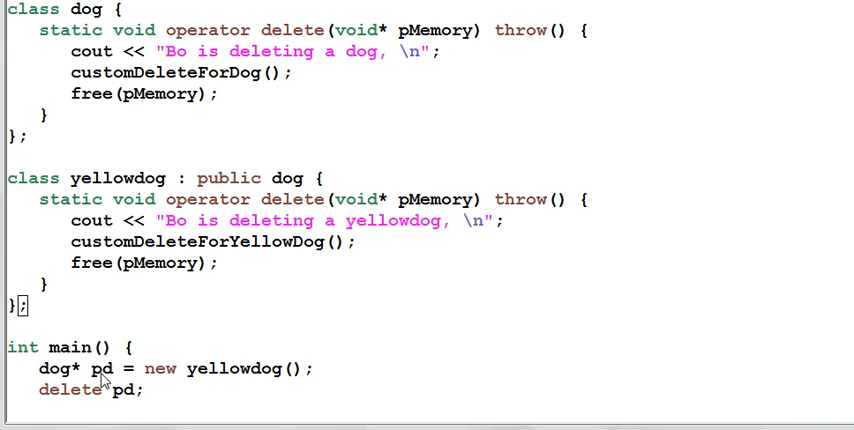
mouse_move(144, 404)
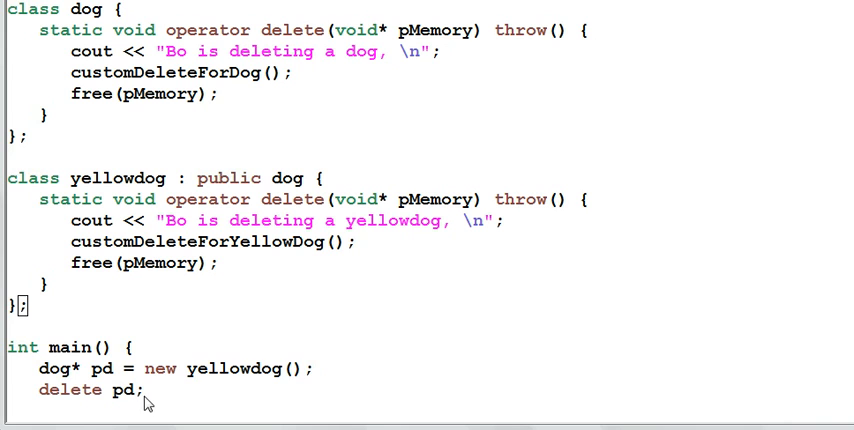
mouse_move(308, 402)
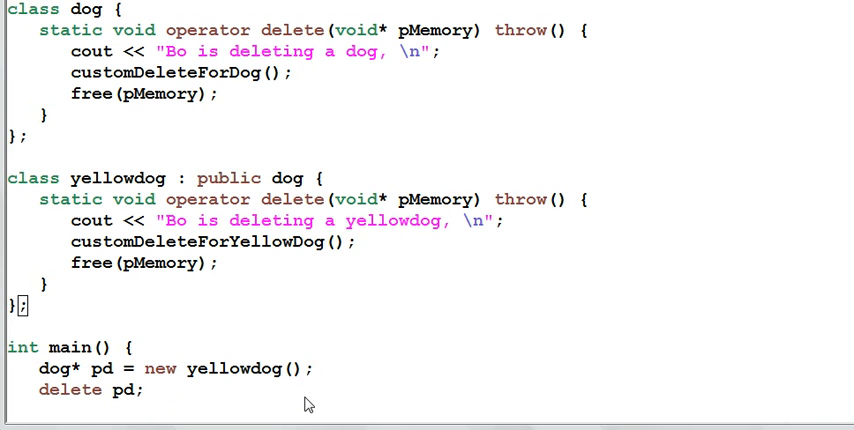
mouse_move(52, 404)
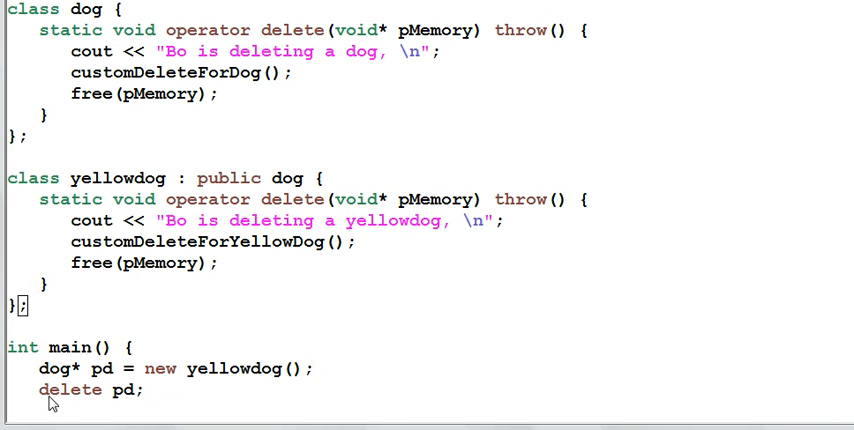
mouse_move(156, 400)
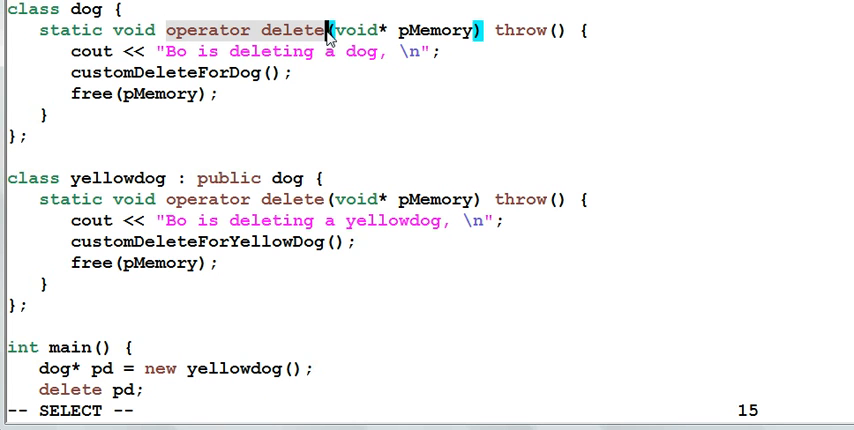
mouse_move(230, 88)
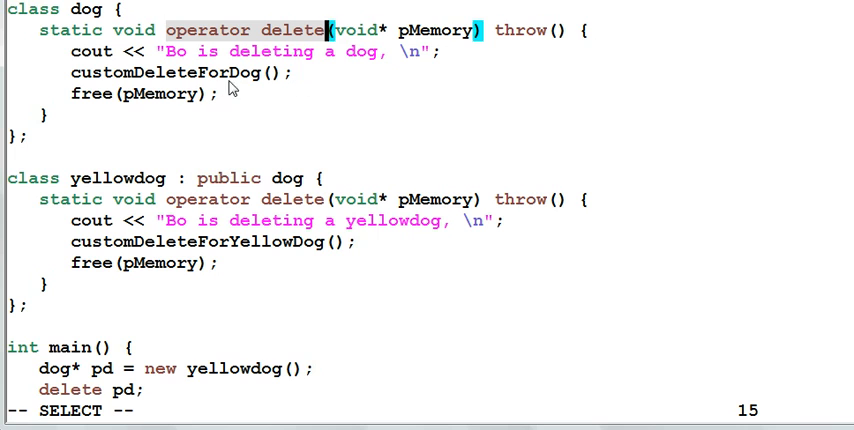
mouse_move(178, 122)
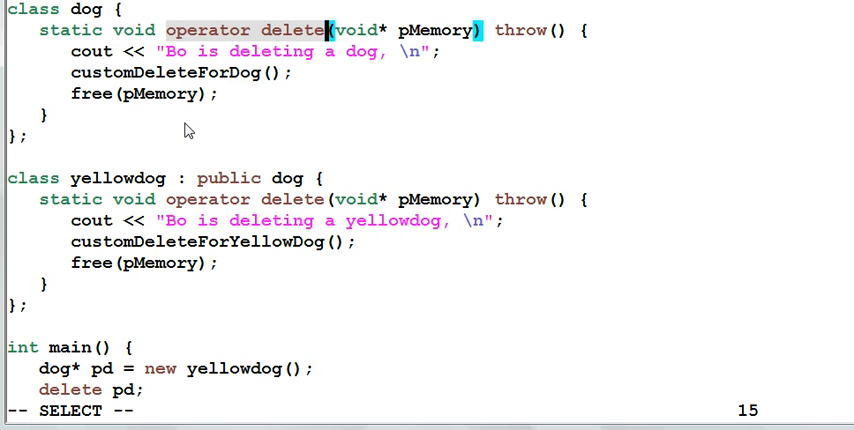
mouse_move(170, 364)
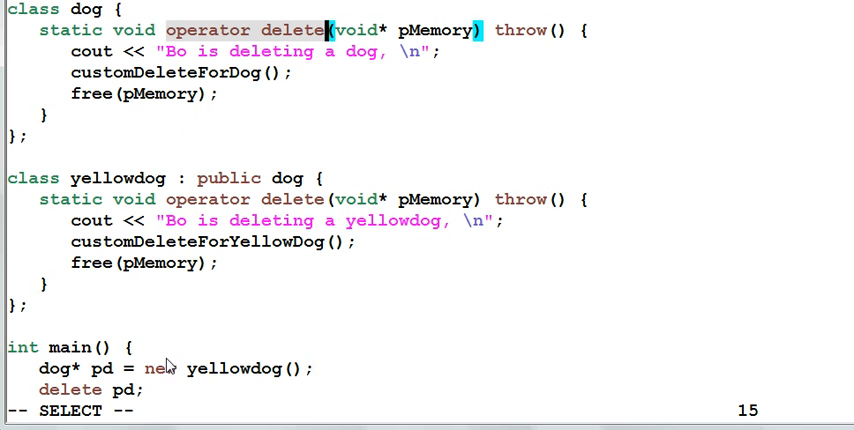
mouse_move(198, 378)
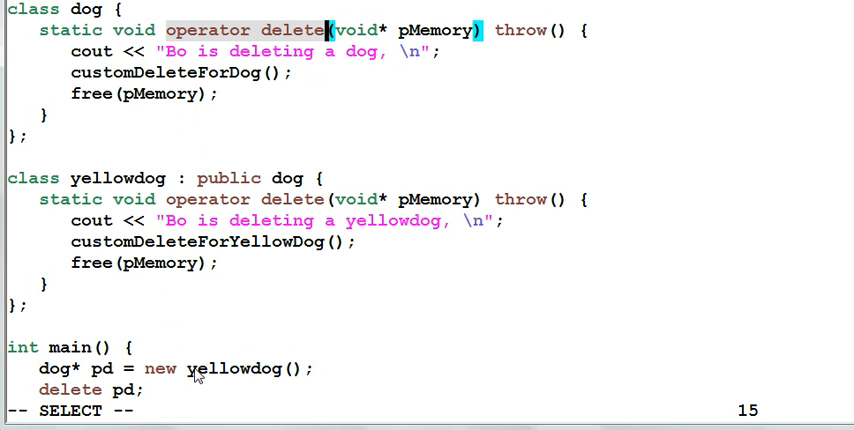
mouse_move(308, 382)
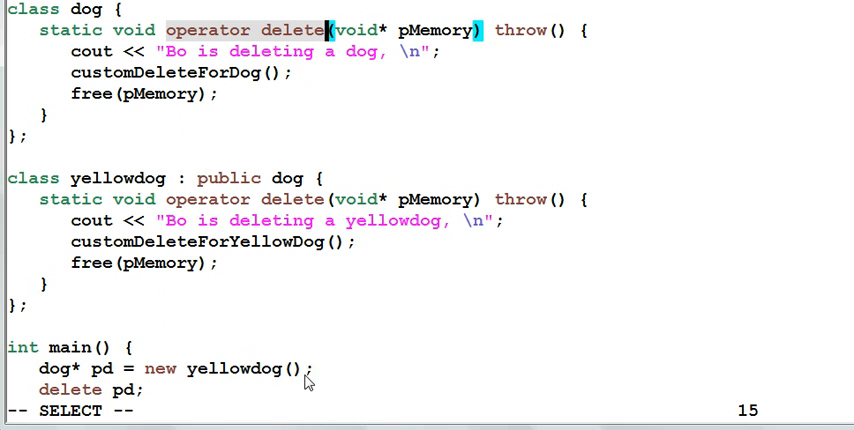
mouse_move(512, 362)
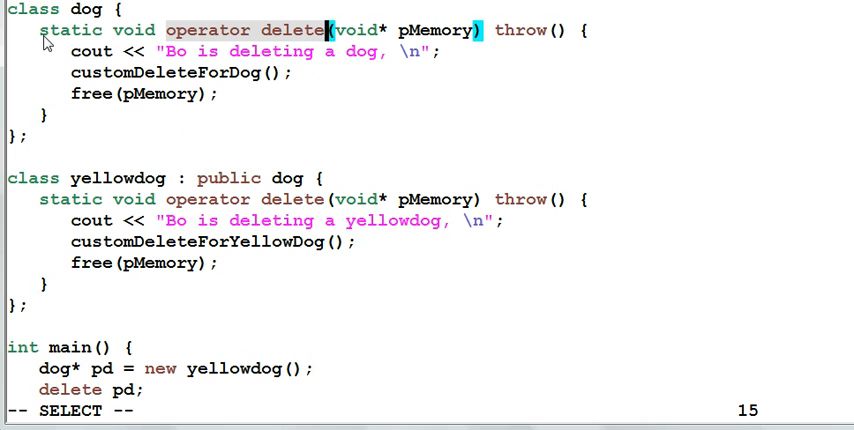
- Insert 'virtual' before static in dog's operator delete declaration
key(Escape)
text(v)
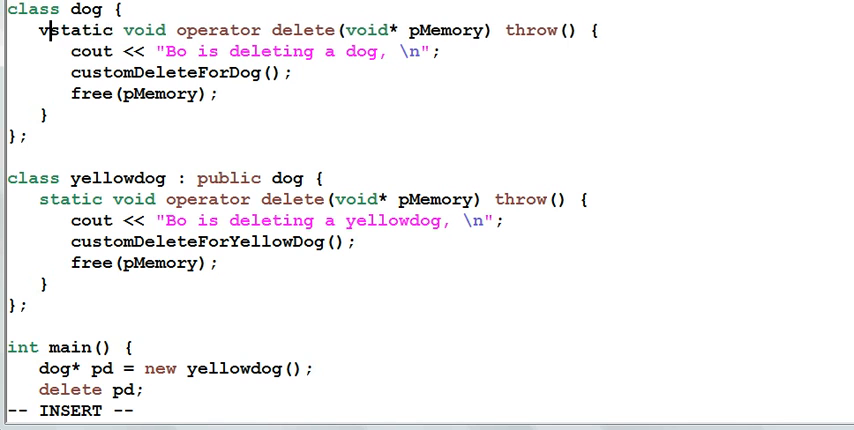
text(irtual)
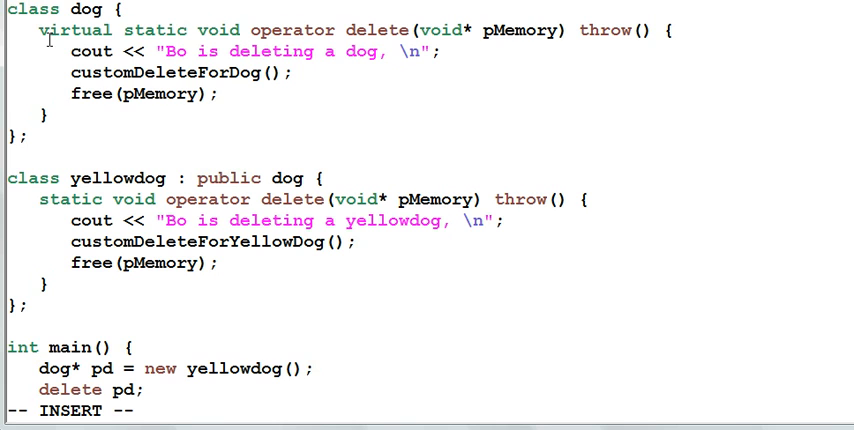
mouse_move(276, 332)
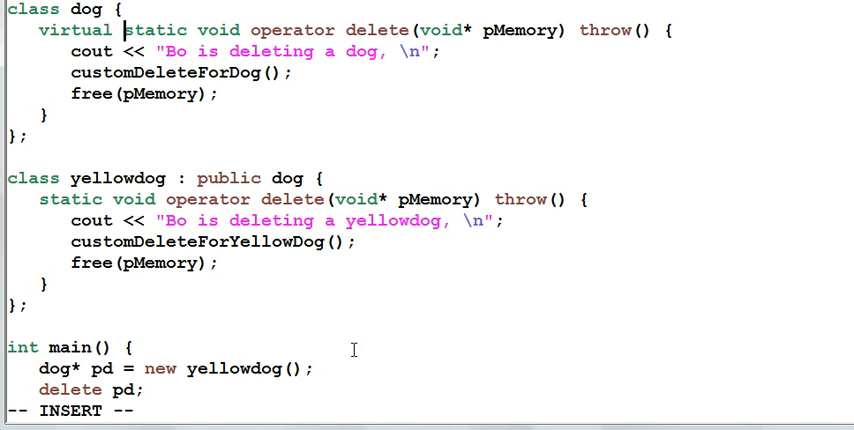
mouse_move(322, 384)
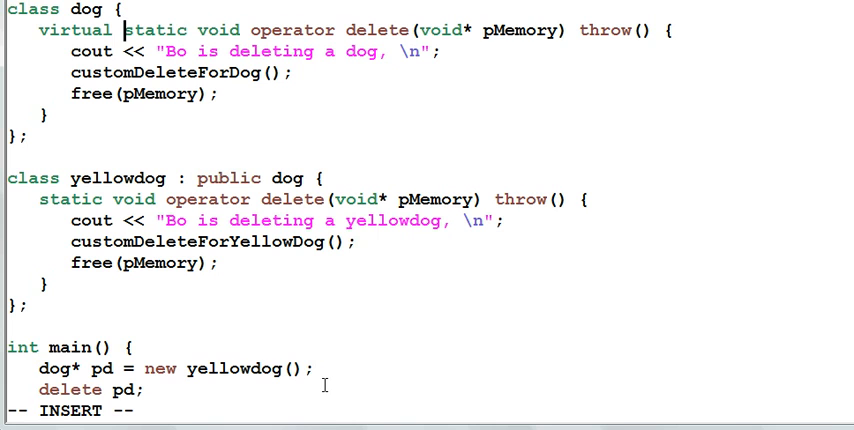
mouse_move(408, 48)
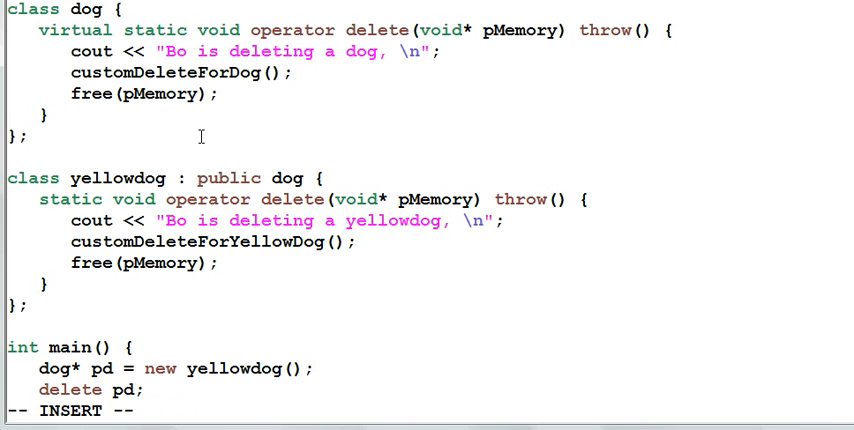
mouse_move(190, 192)
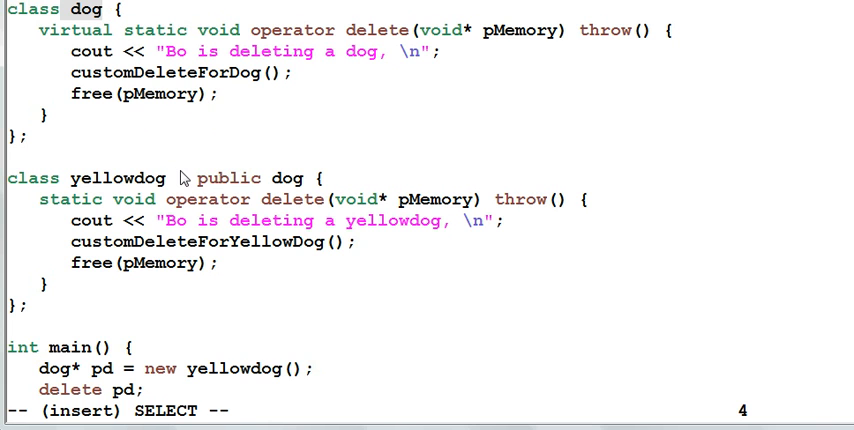
mouse_move(178, 118)
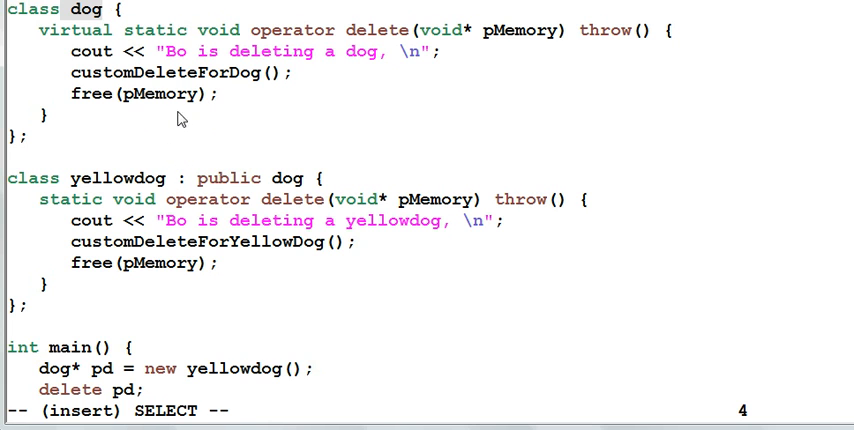
mouse_move(44, 40)
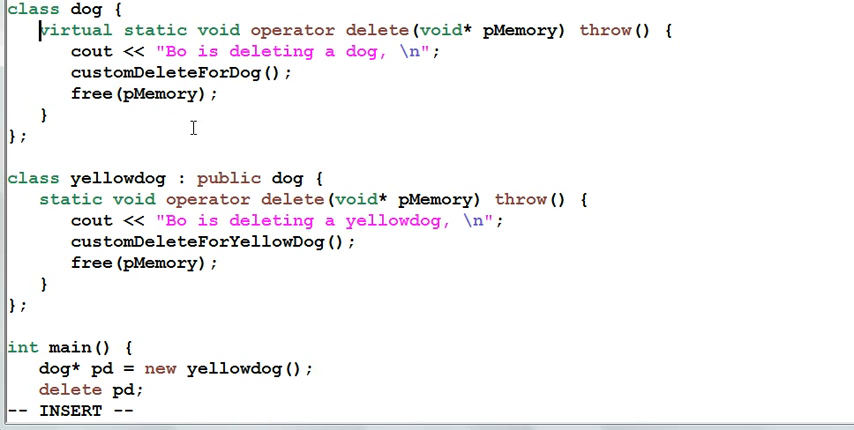
mouse_move(176, 200)
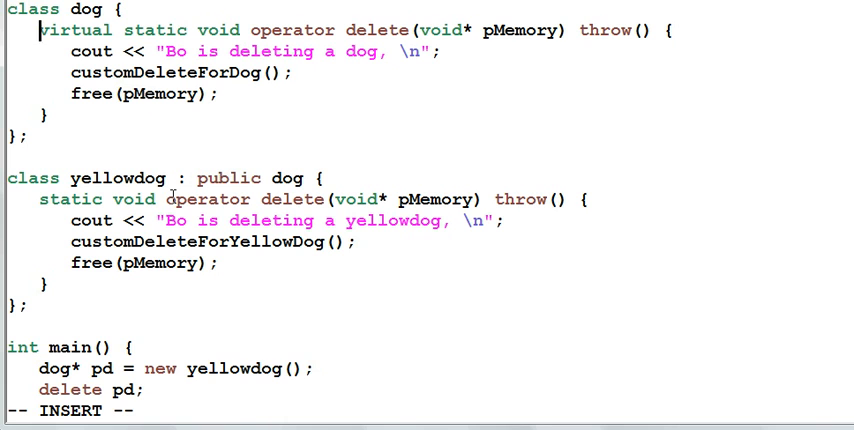
mouse_move(296, 176)
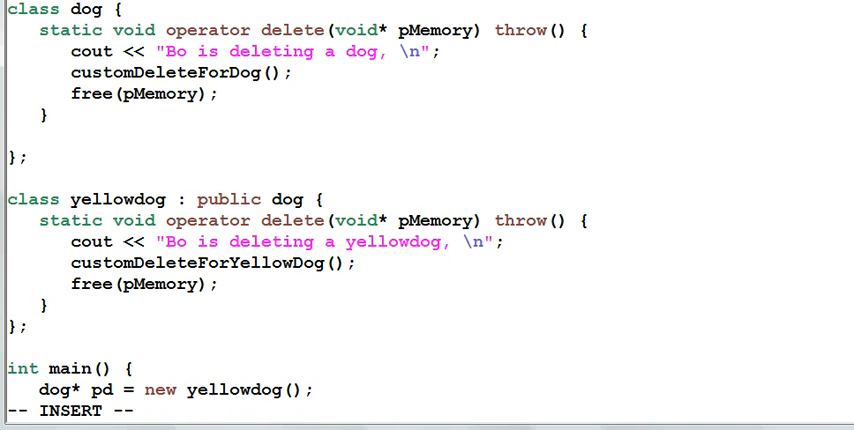
- Add an empty '~dog() {}' destructor to class dog
text(~dog)
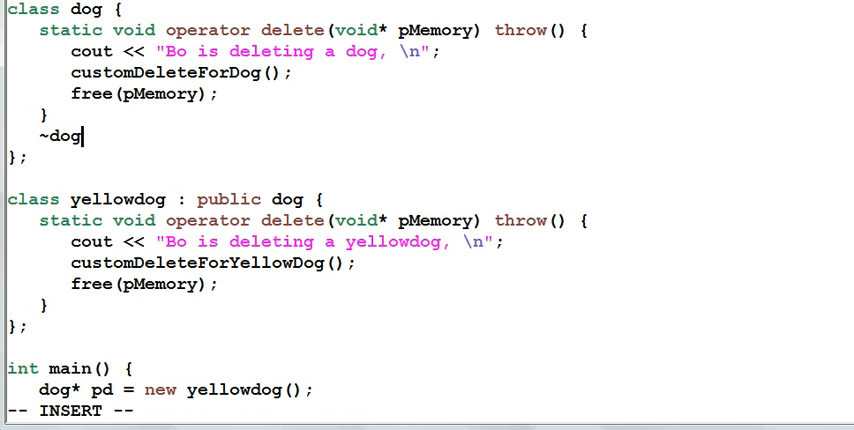
text(())
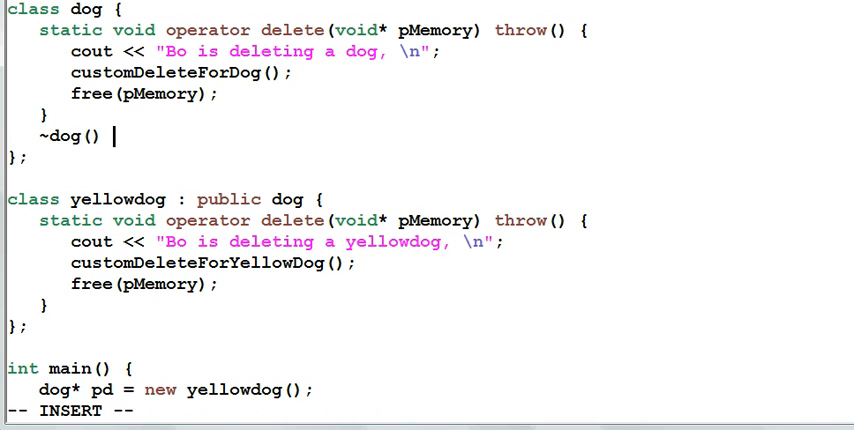
text({})
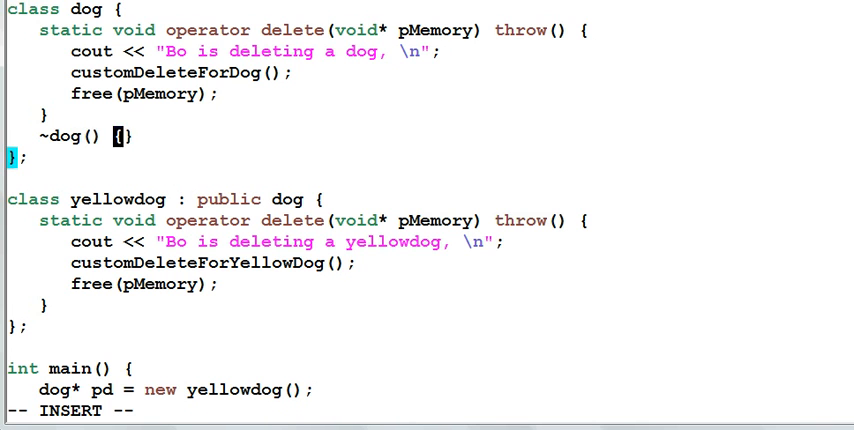
key(Escape)
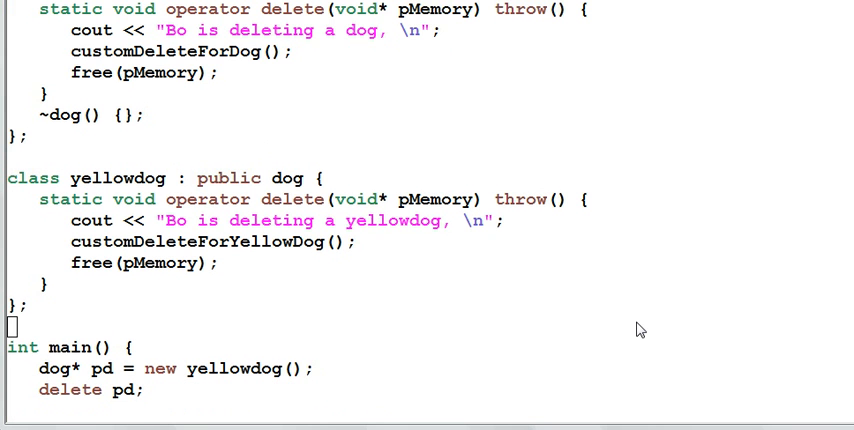
mouse_move(432, 328)
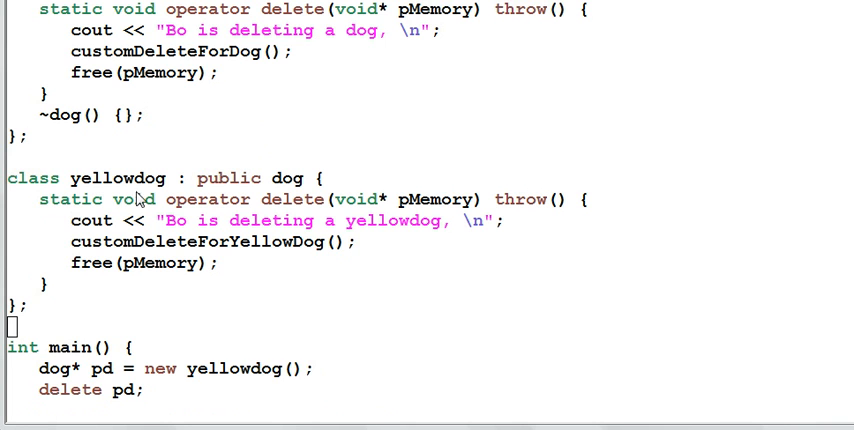
mouse_move(228, 300)
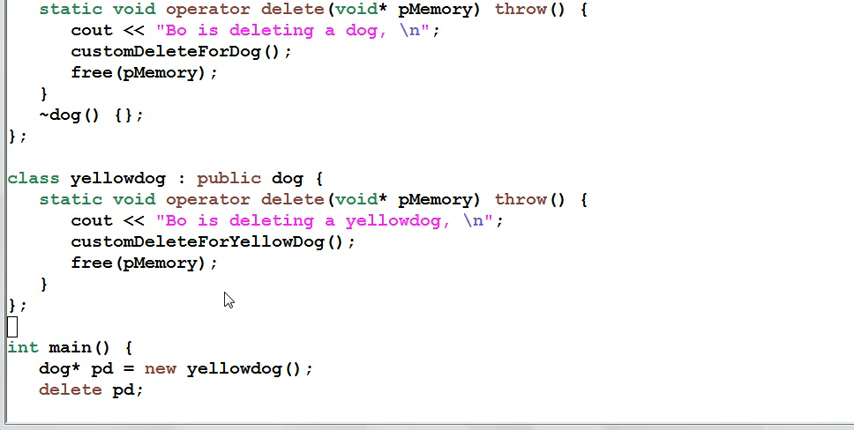
mouse_move(238, 304)
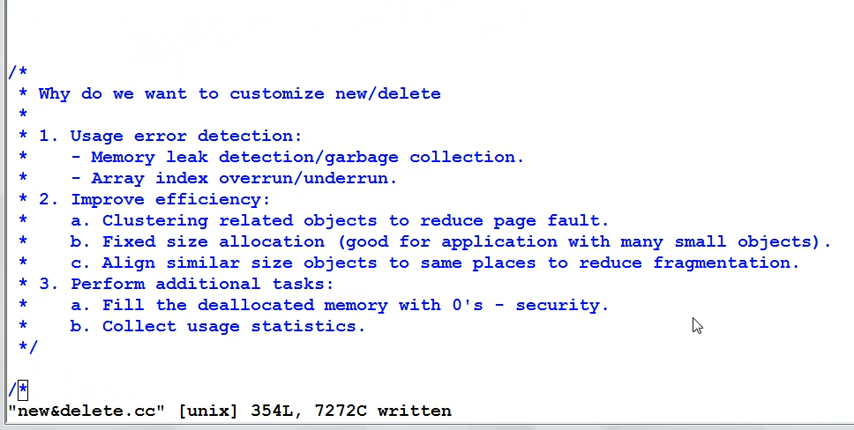
mouse_move(118, 220)
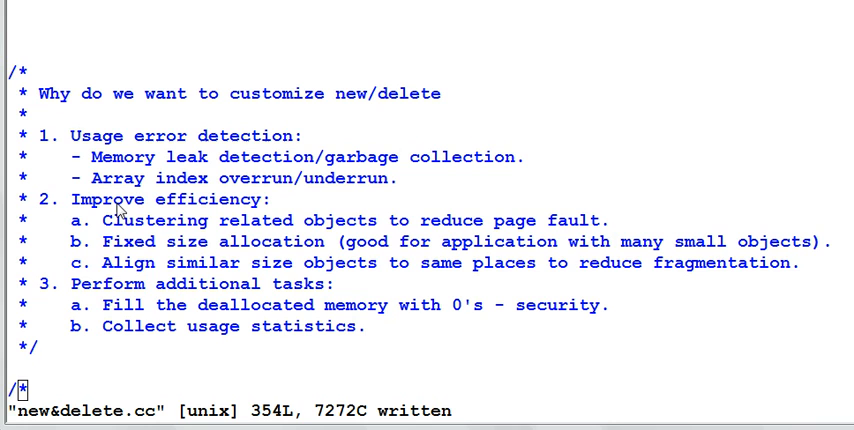
mouse_move(102, 332)
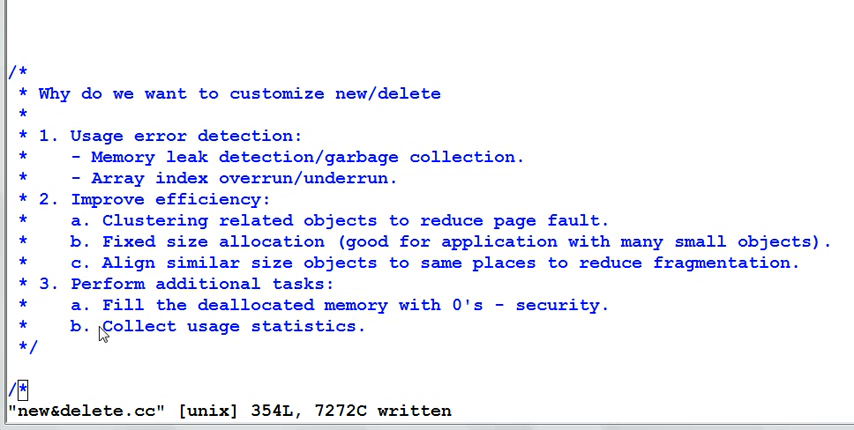
mouse_move(204, 348)
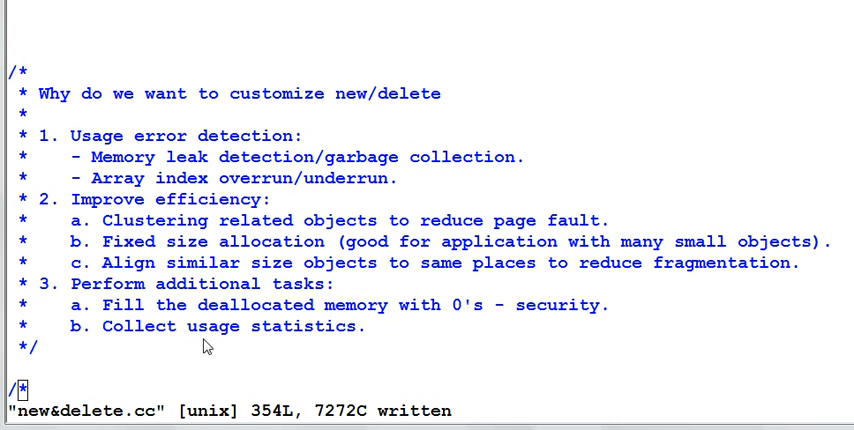
mouse_move(364, 310)
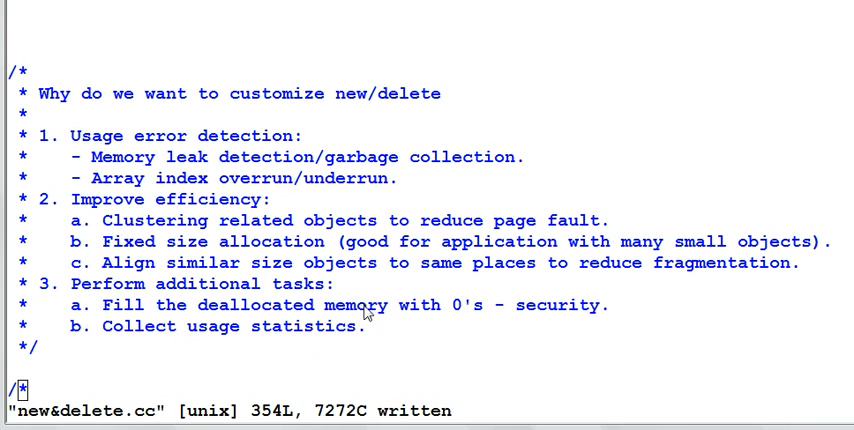
mouse_move(368, 336)
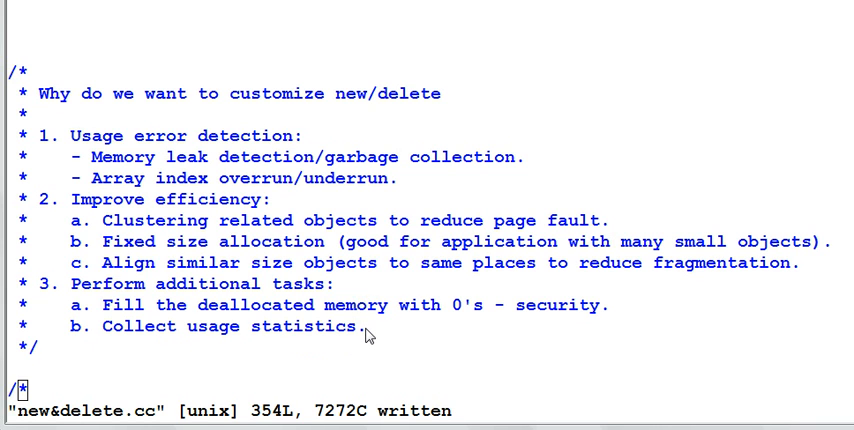
mouse_move(84, 150)
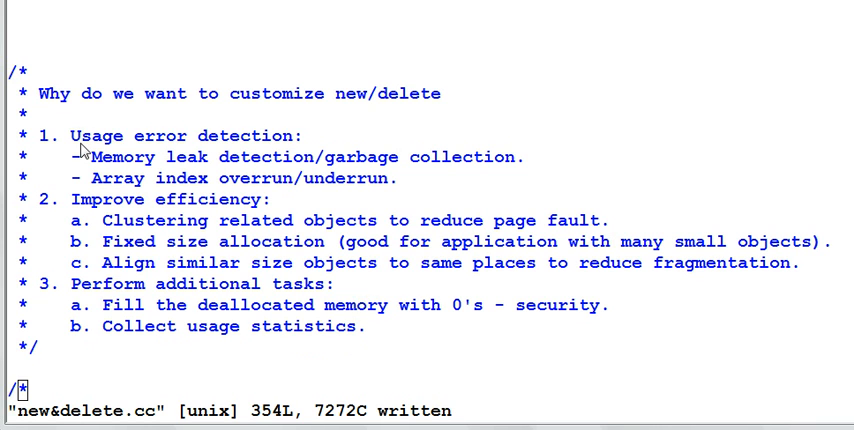
mouse_move(318, 144)
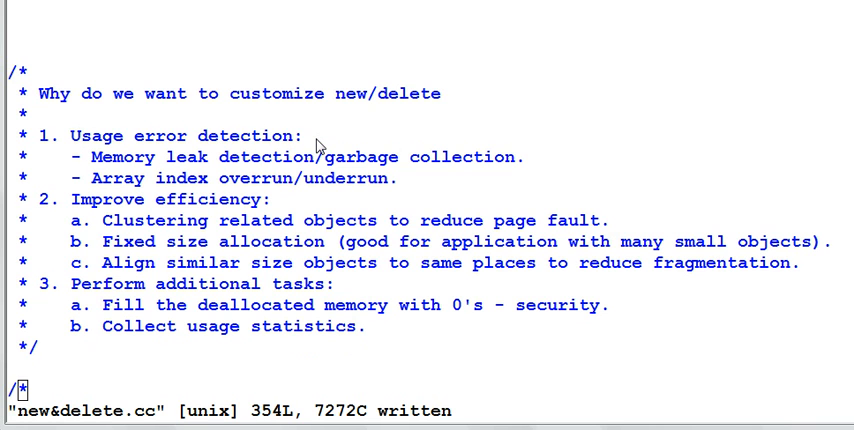
mouse_move(144, 172)
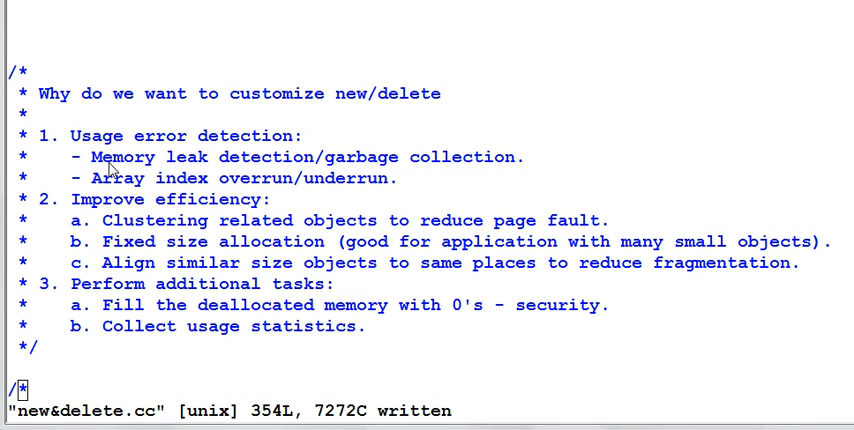
mouse_move(364, 122)
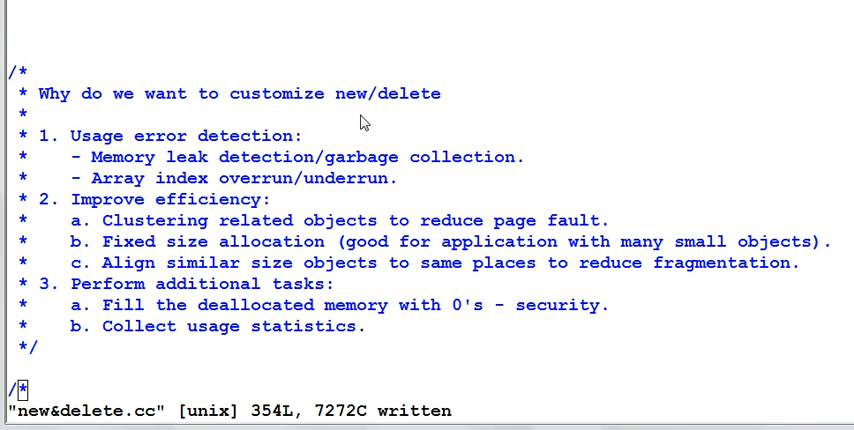
mouse_move(278, 176)
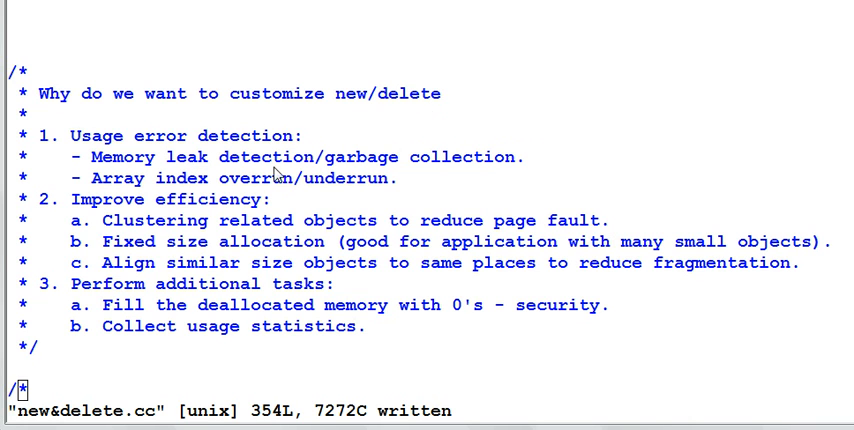
mouse_move(212, 172)
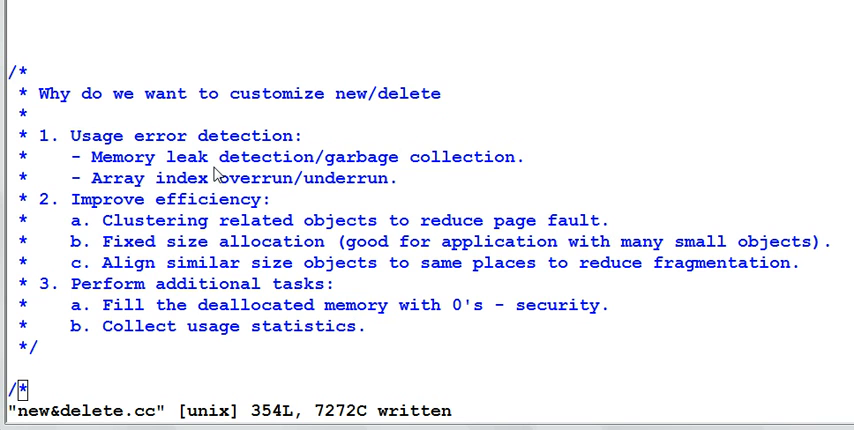
mouse_move(310, 168)
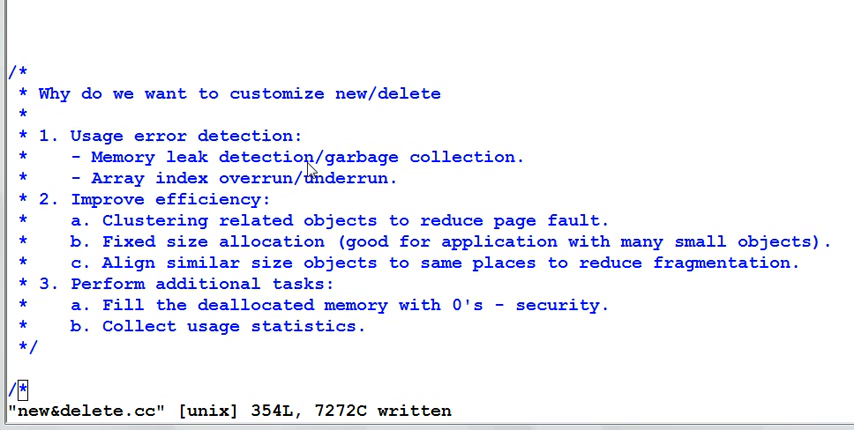
mouse_move(508, 192)
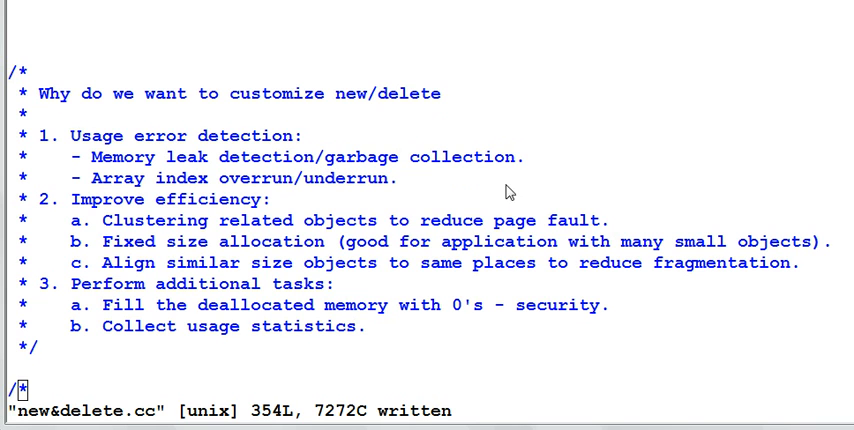
mouse_move(544, 172)
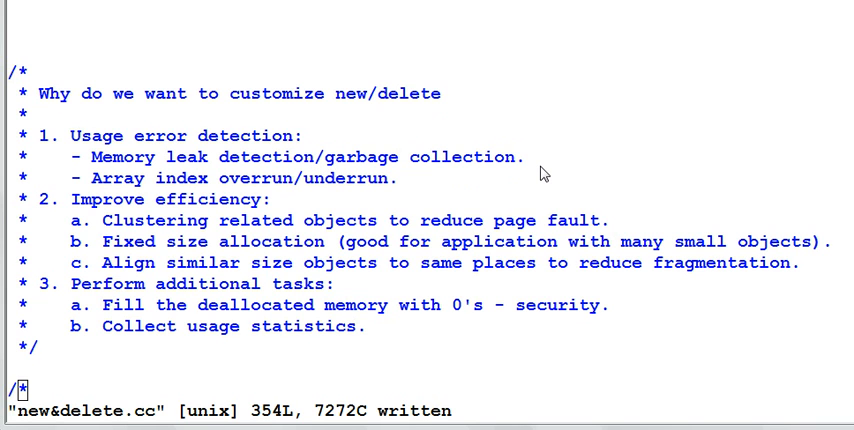
mouse_move(128, 196)
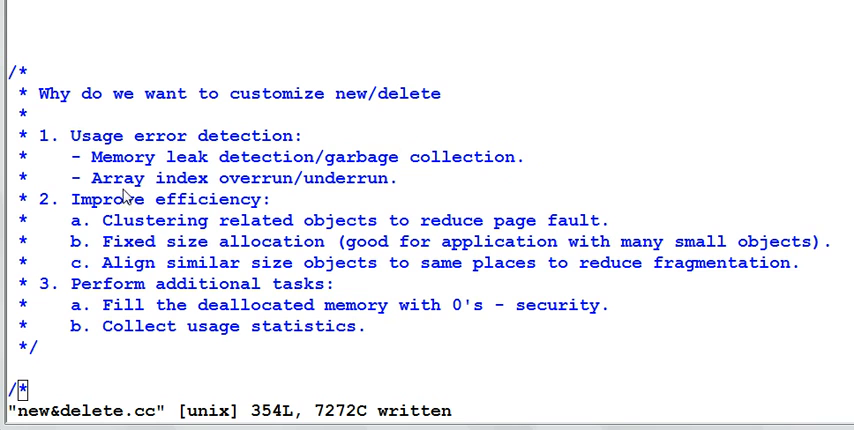
mouse_move(392, 196)
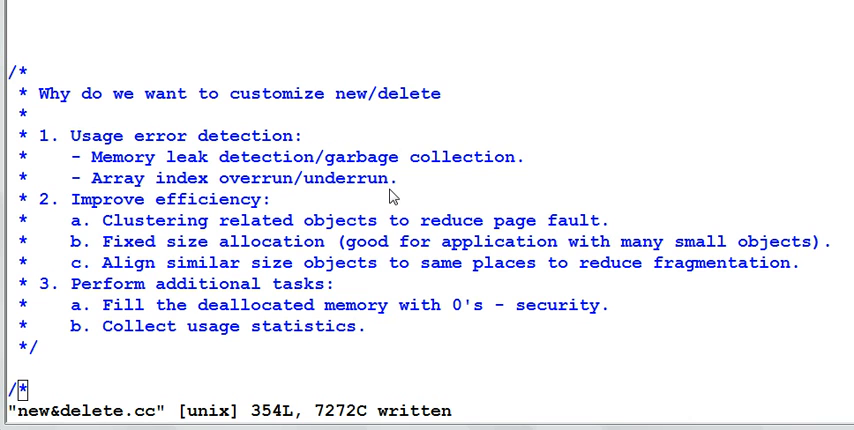
mouse_move(348, 194)
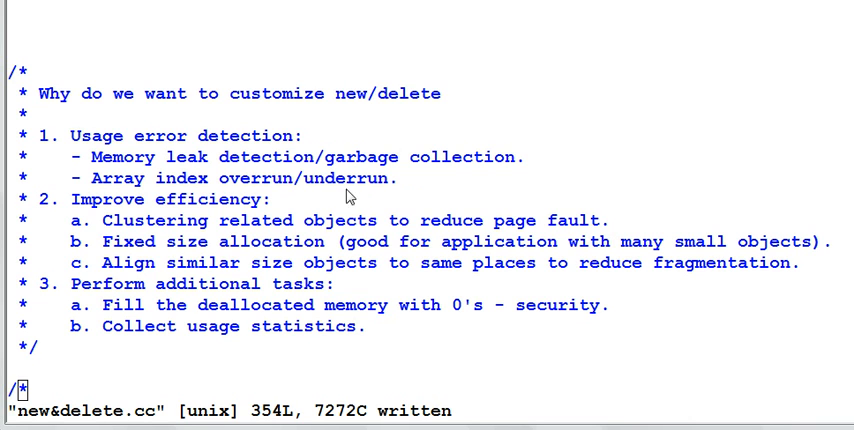
mouse_move(124, 196)
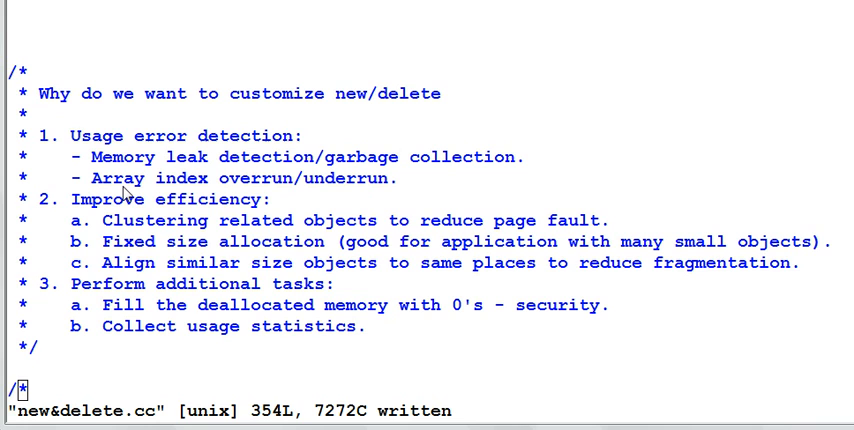
mouse_move(408, 196)
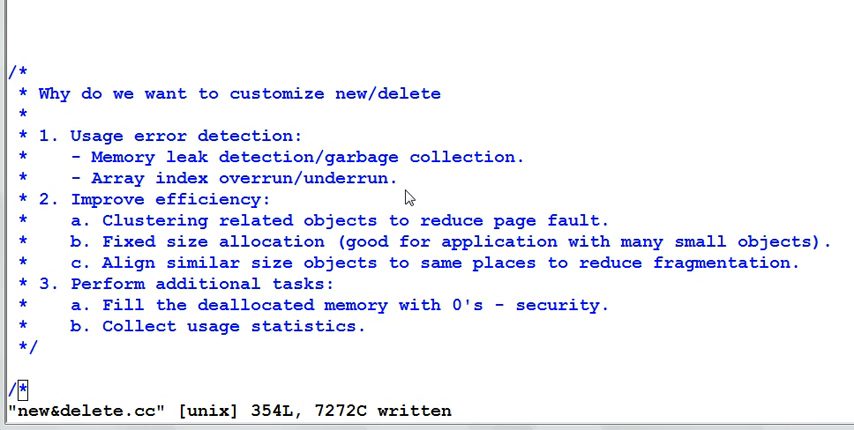
mouse_move(402, 196)
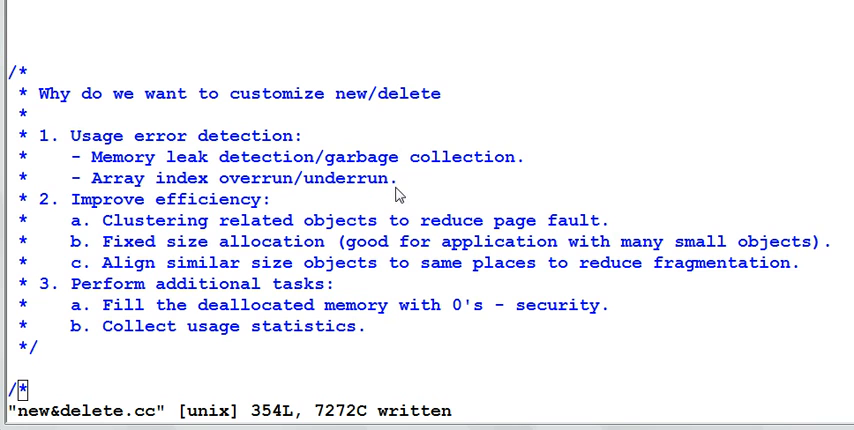
mouse_move(308, 196)
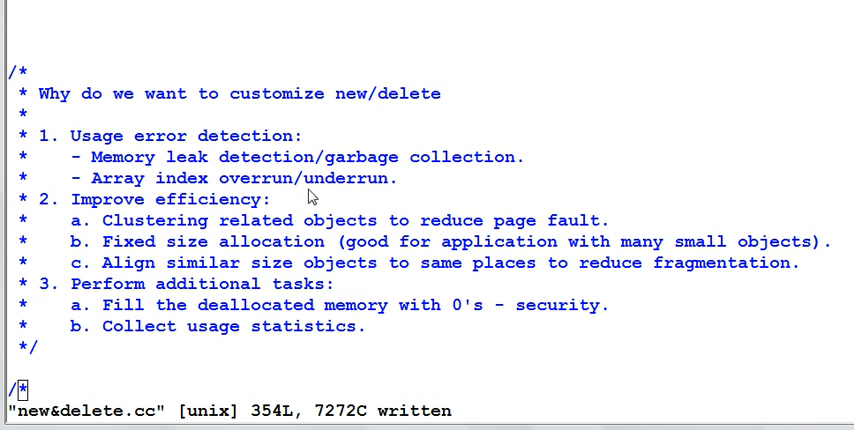
mouse_move(304, 204)
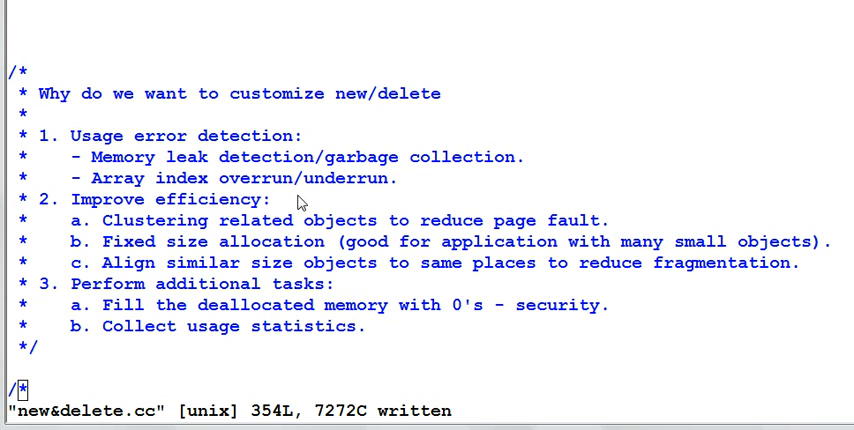
mouse_move(296, 212)
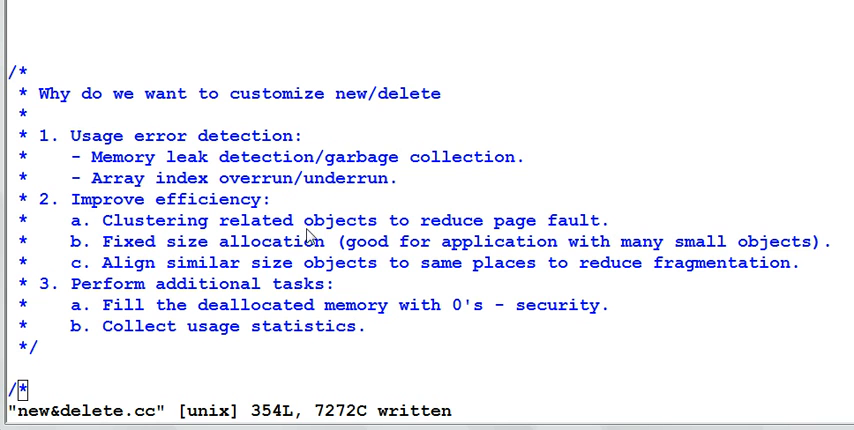
mouse_move(376, 234)
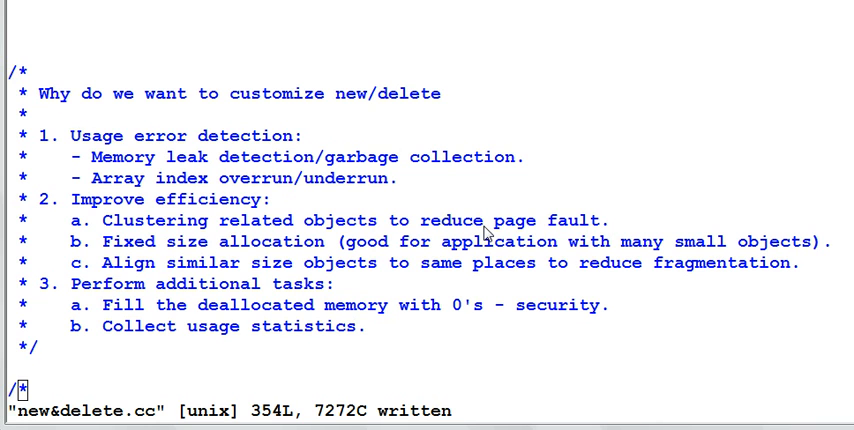
mouse_move(150, 264)
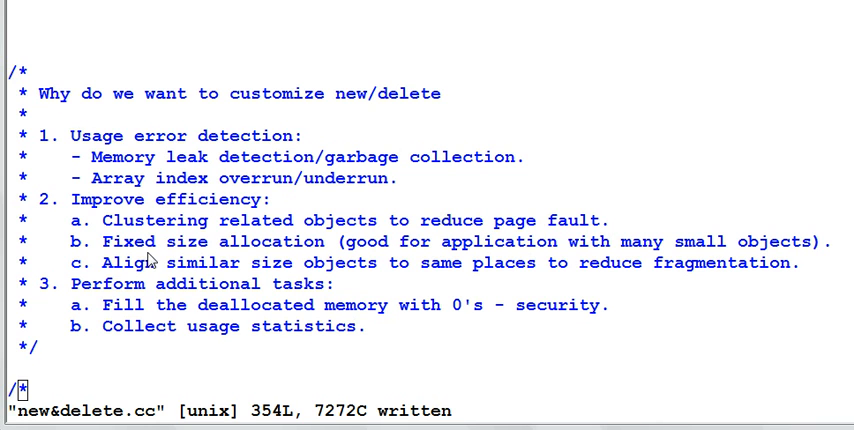
mouse_move(320, 260)
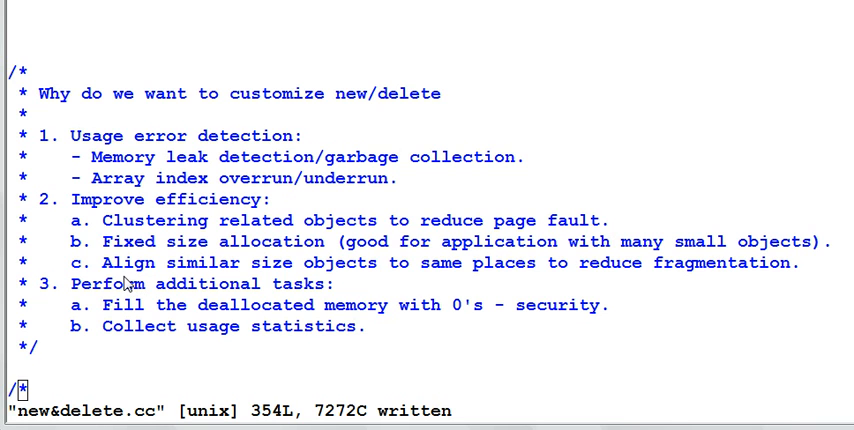
mouse_move(178, 280)
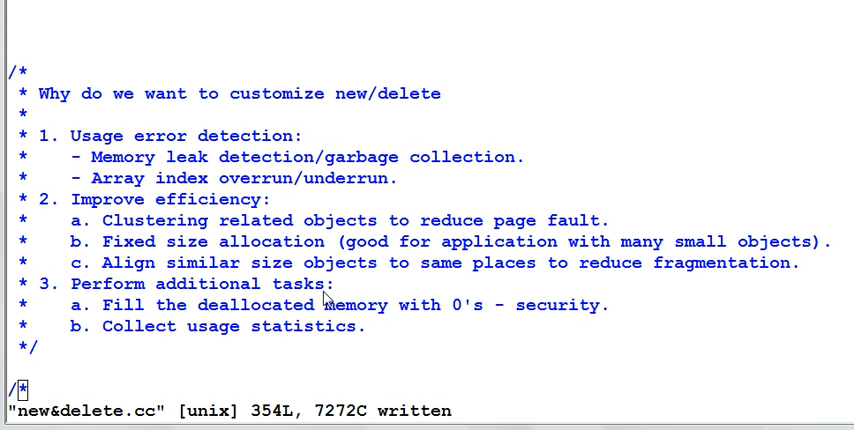
mouse_move(368, 318)
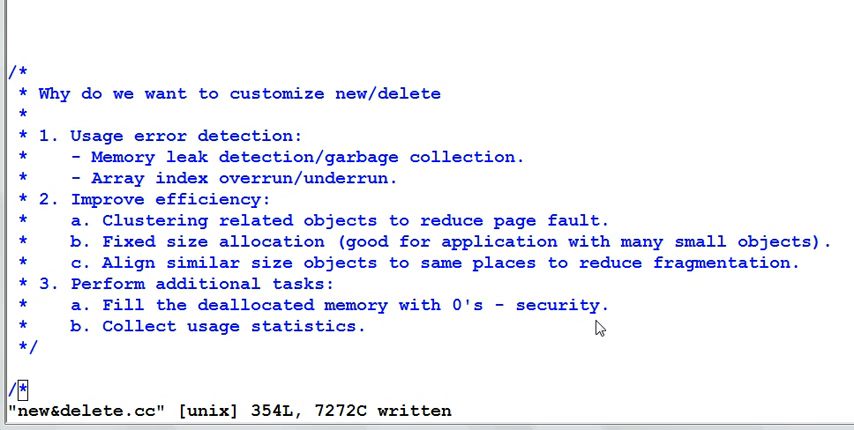
mouse_move(160, 318)
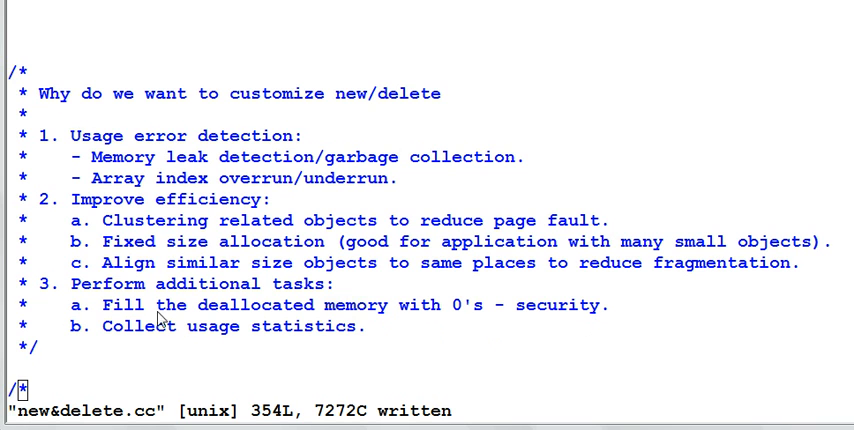
mouse_move(444, 332)
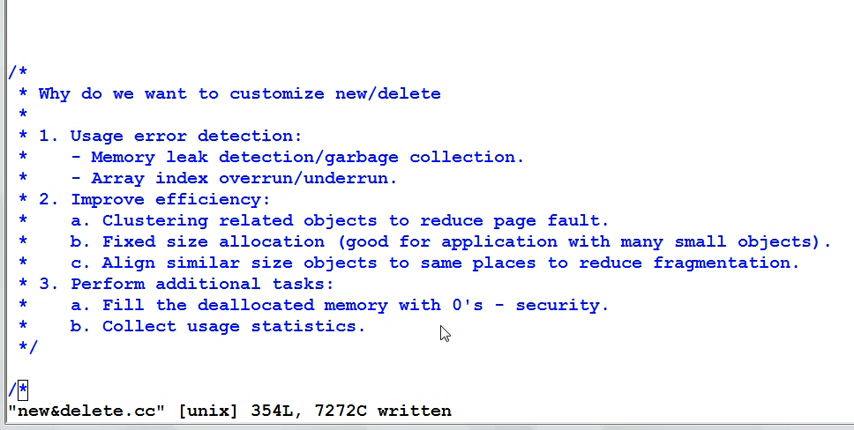
mouse_move(488, 332)
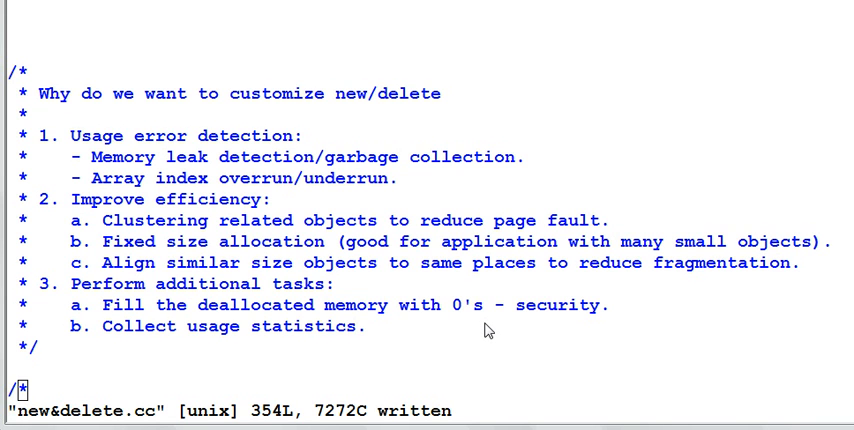
mouse_move(472, 332)
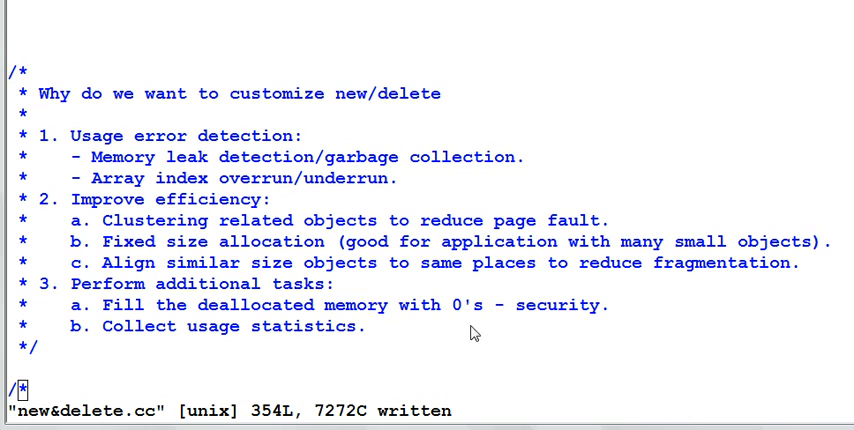
mouse_move(126, 352)
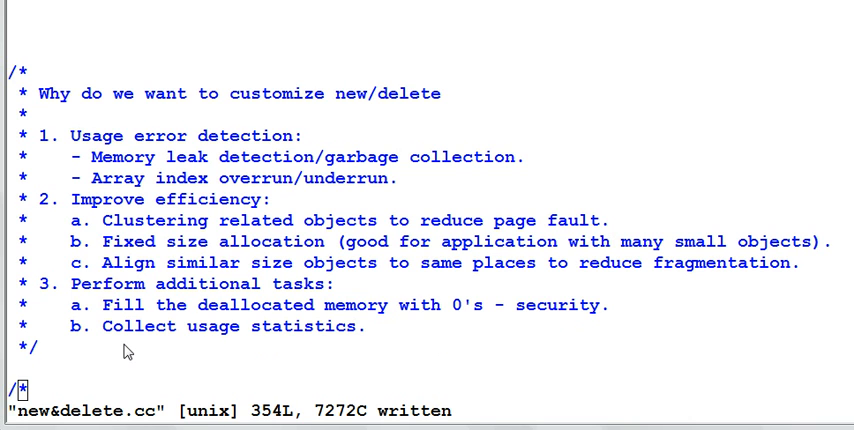
mouse_move(110, 350)
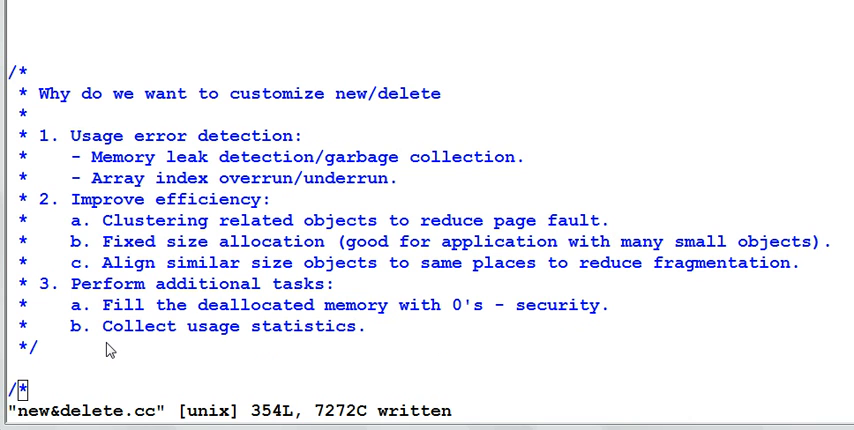
mouse_move(124, 348)
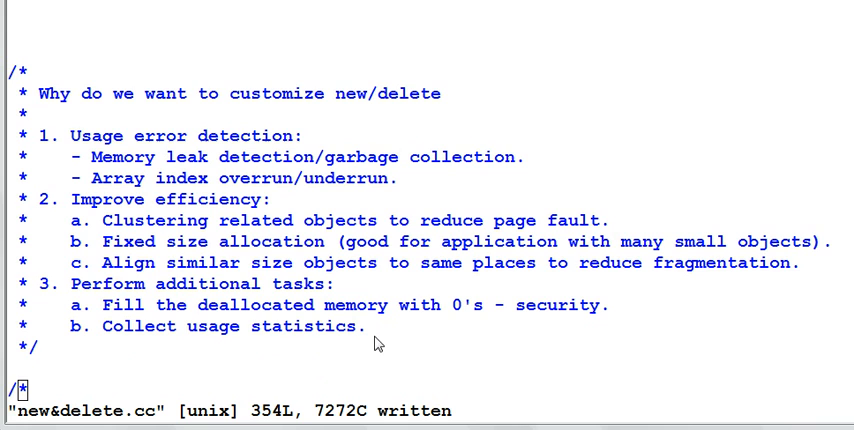
mouse_move(342, 352)
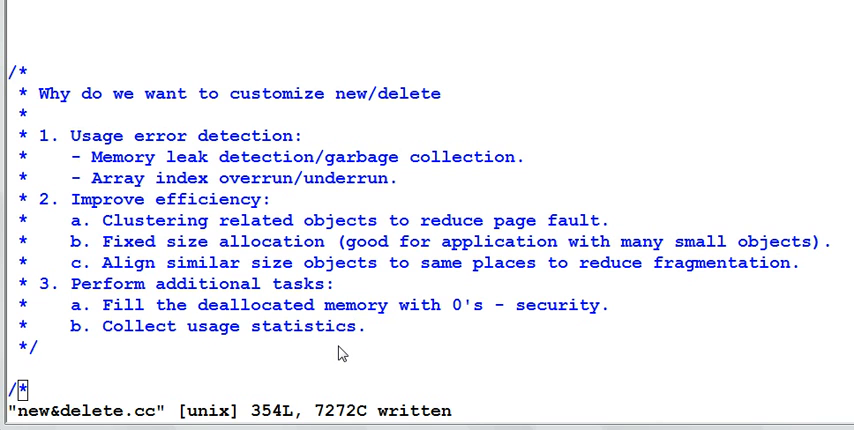
mouse_move(170, 344)
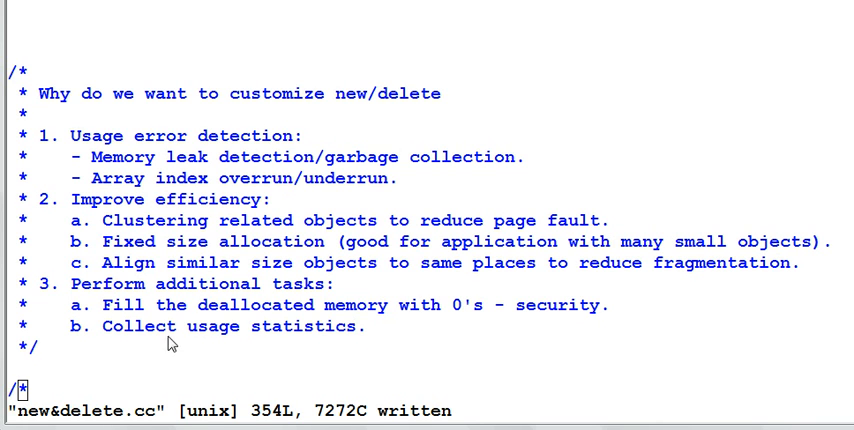
mouse_move(408, 356)
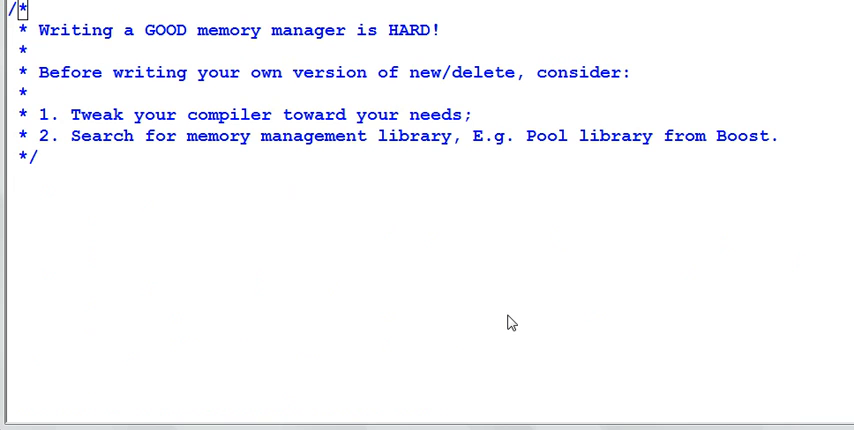
mouse_move(96, 216)
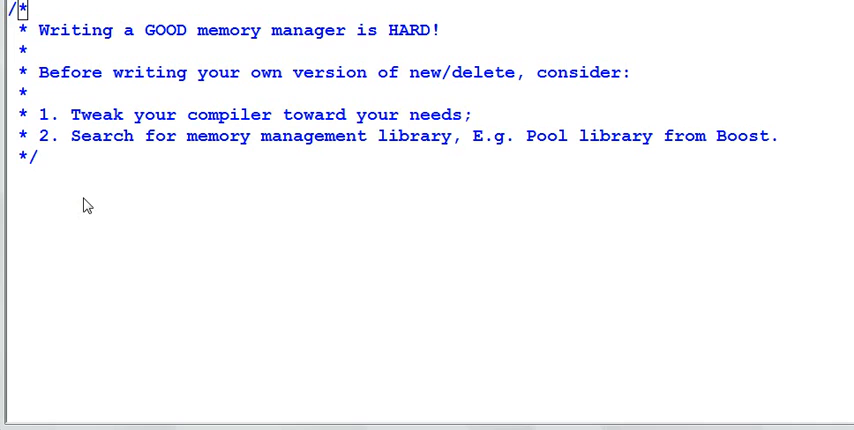
mouse_move(324, 234)
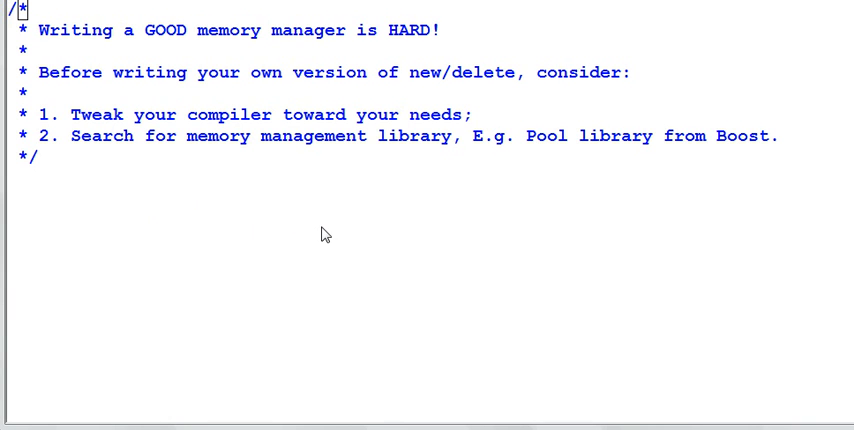
mouse_move(138, 242)
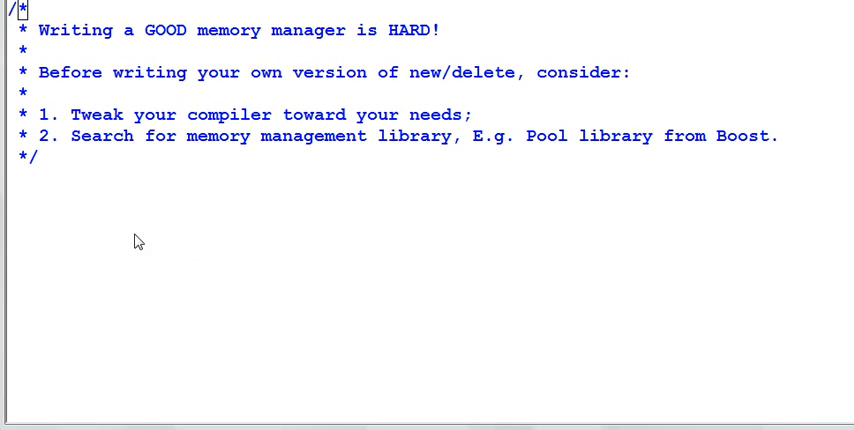
mouse_move(120, 130)
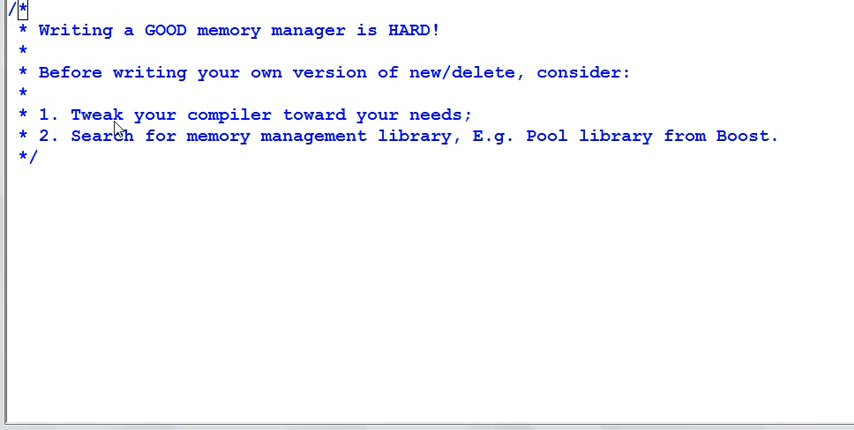
mouse_move(466, 126)
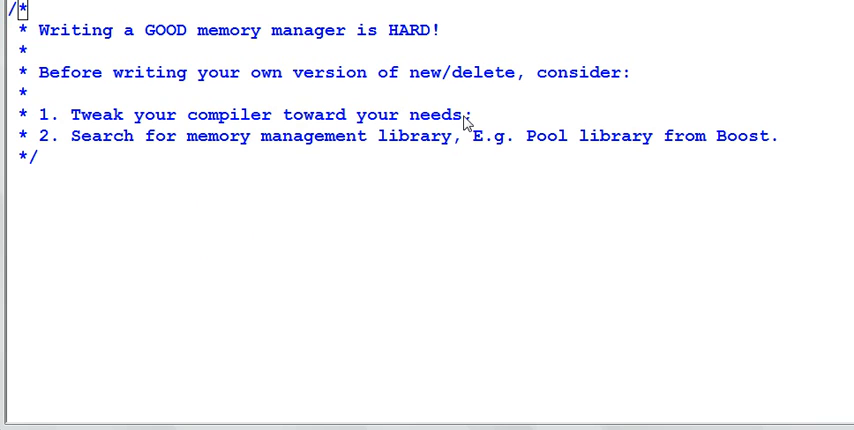
mouse_move(472, 124)
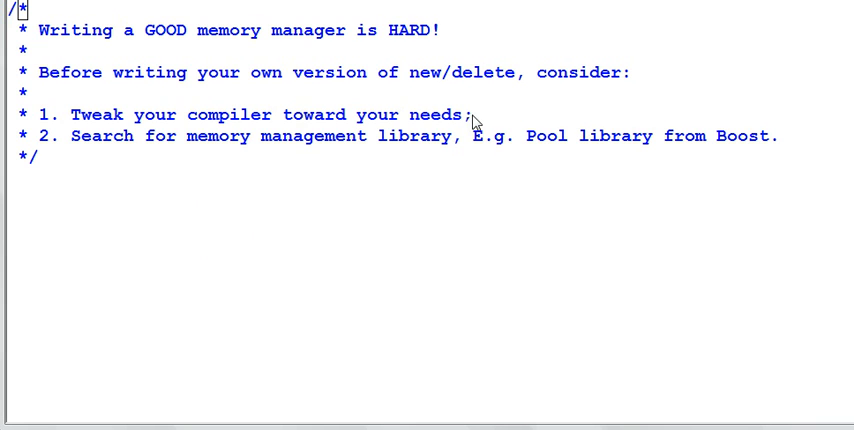
mouse_move(336, 214)
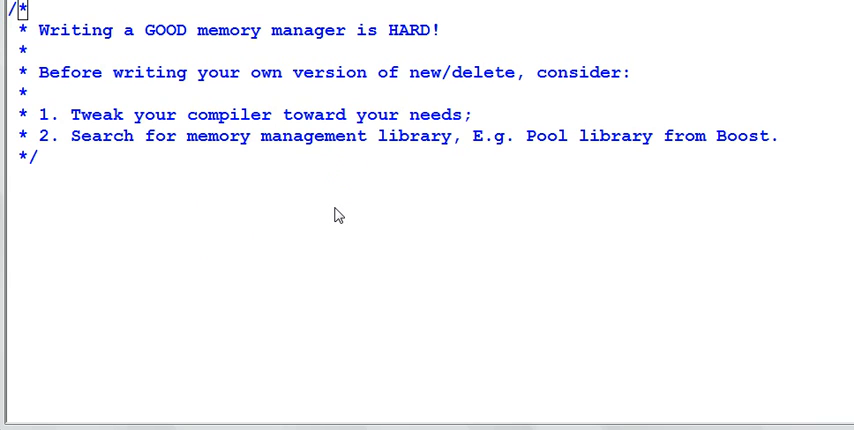
mouse_move(190, 188)
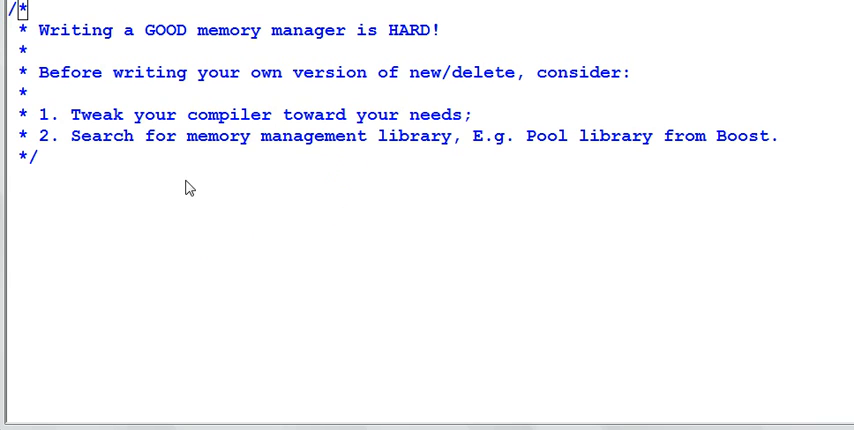
mouse_move(392, 268)
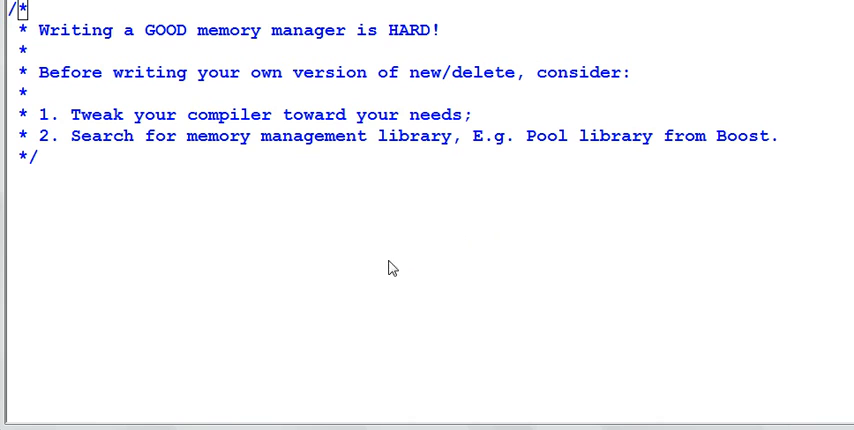
mouse_move(352, 264)
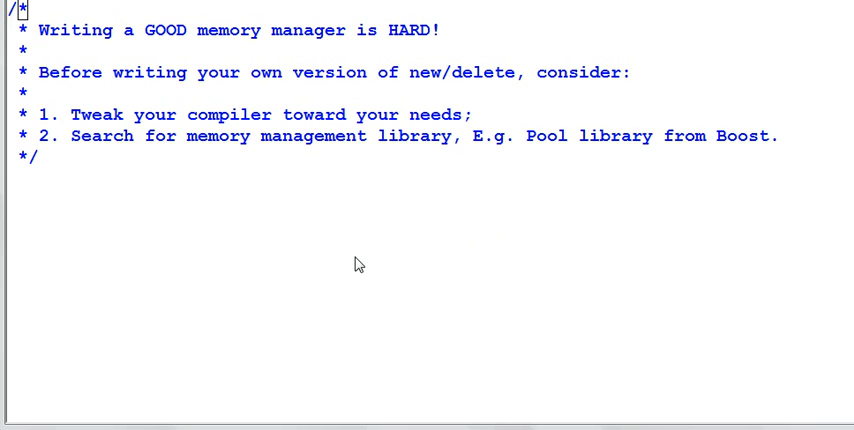
mouse_move(652, 162)
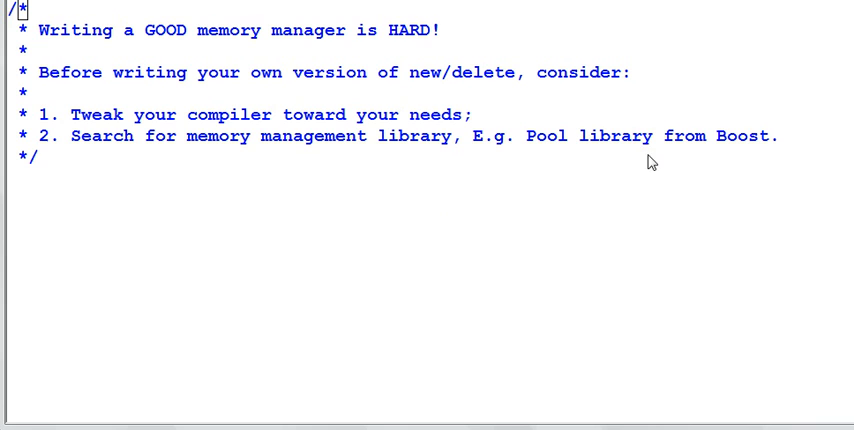
mouse_move(694, 244)
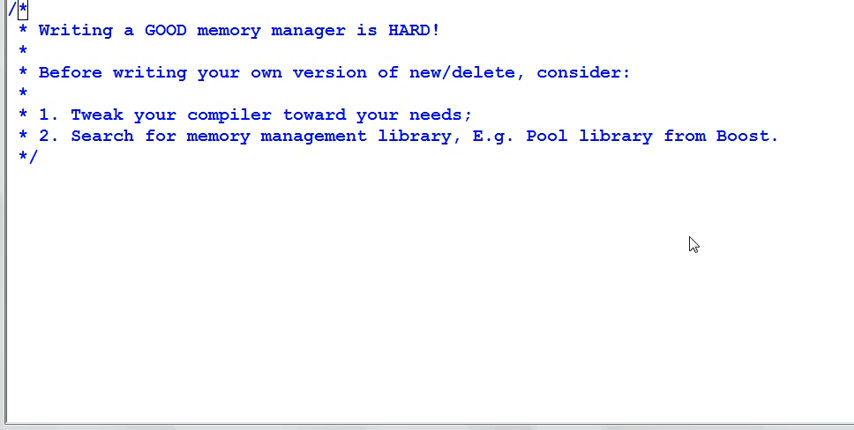
mouse_move(256, 308)
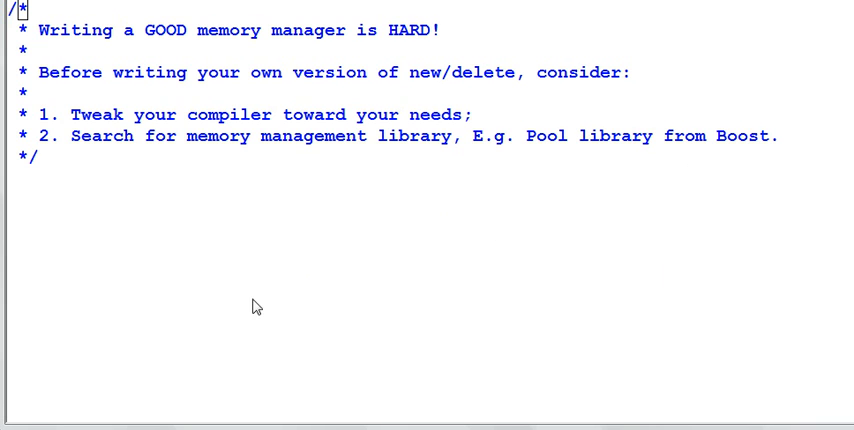
mouse_move(262, 306)
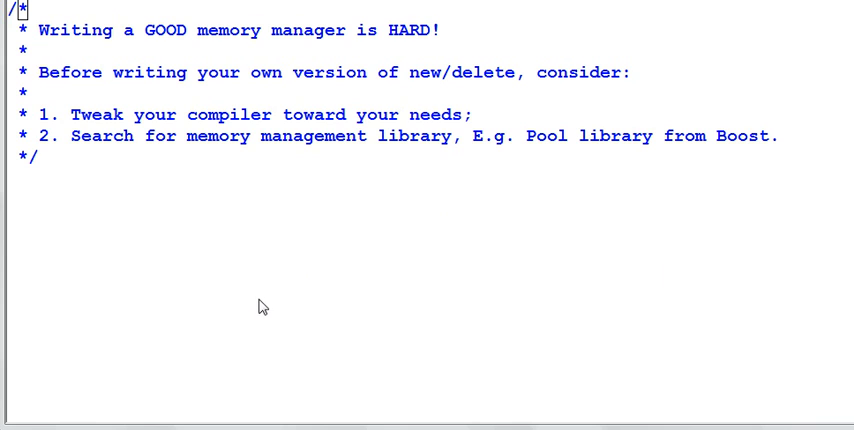
mouse_move(256, 250)
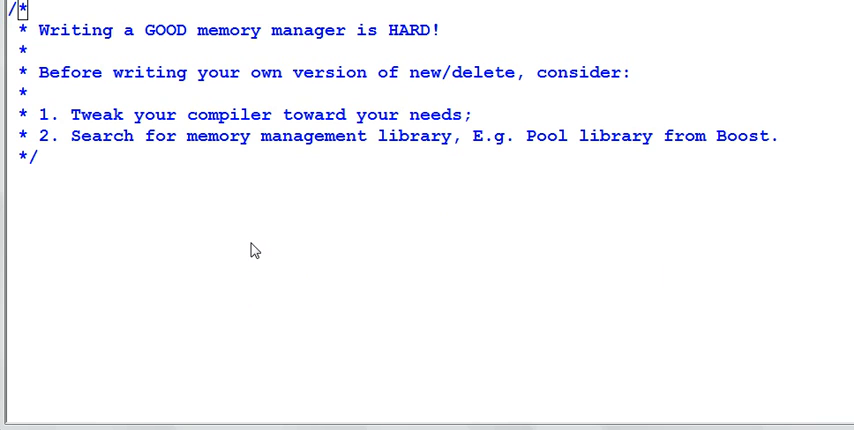
mouse_move(252, 232)
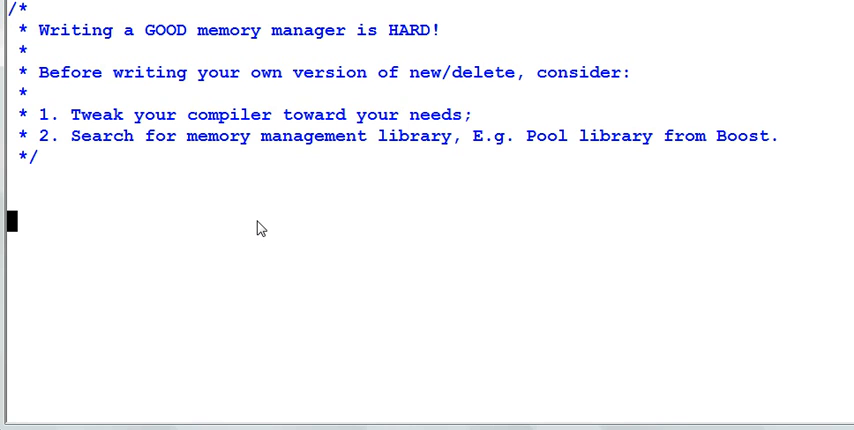
mouse_move(478, 312)
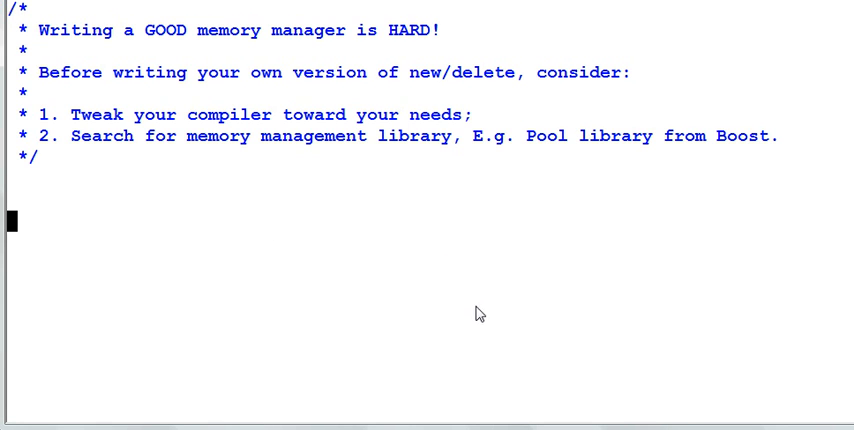
mouse_move(468, 318)
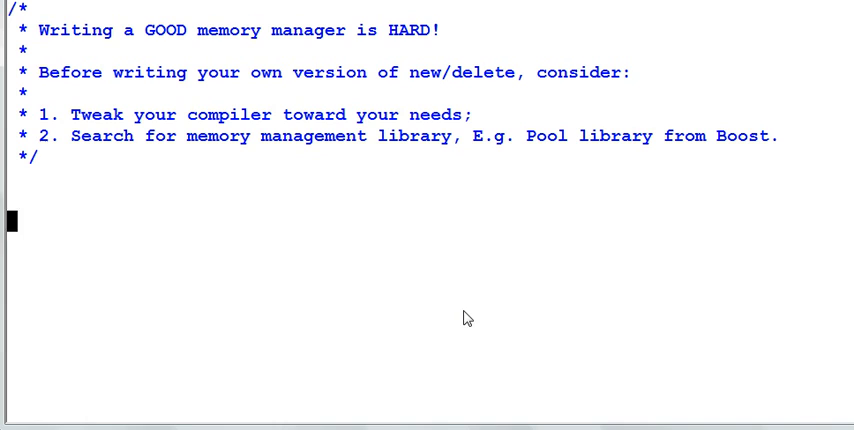
mouse_move(682, 364)
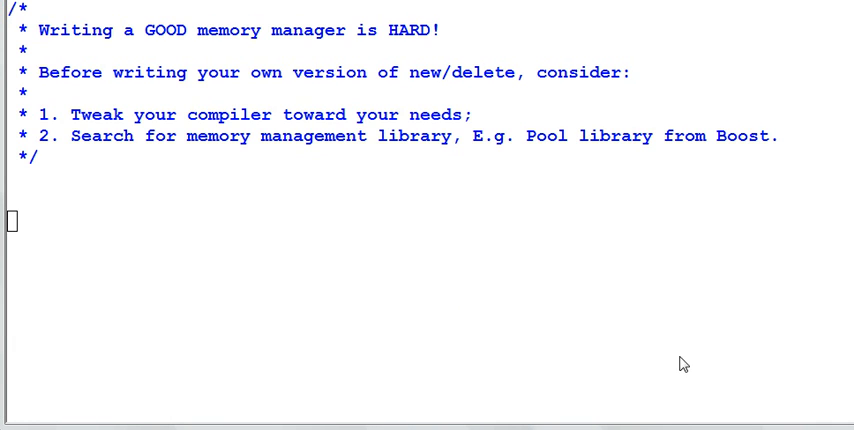